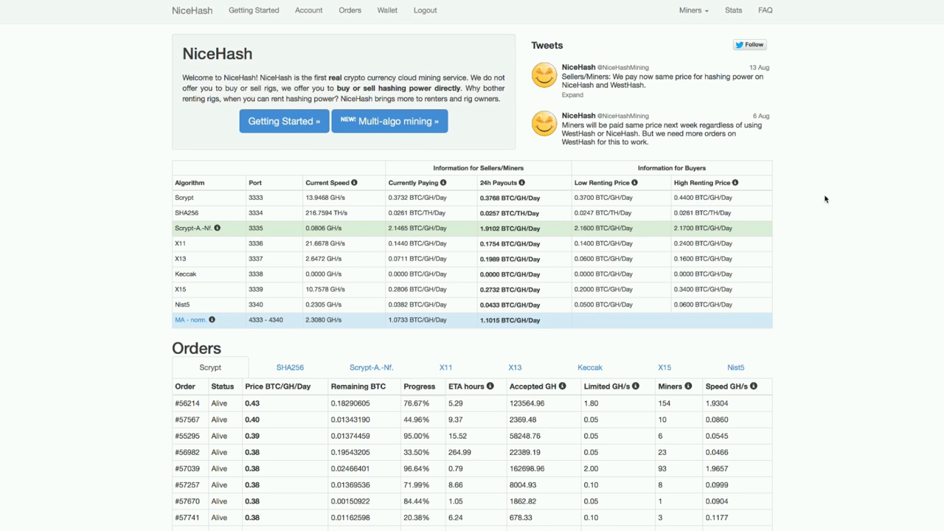
{"action": "mouse_move", "coordinate": [817, 205]}
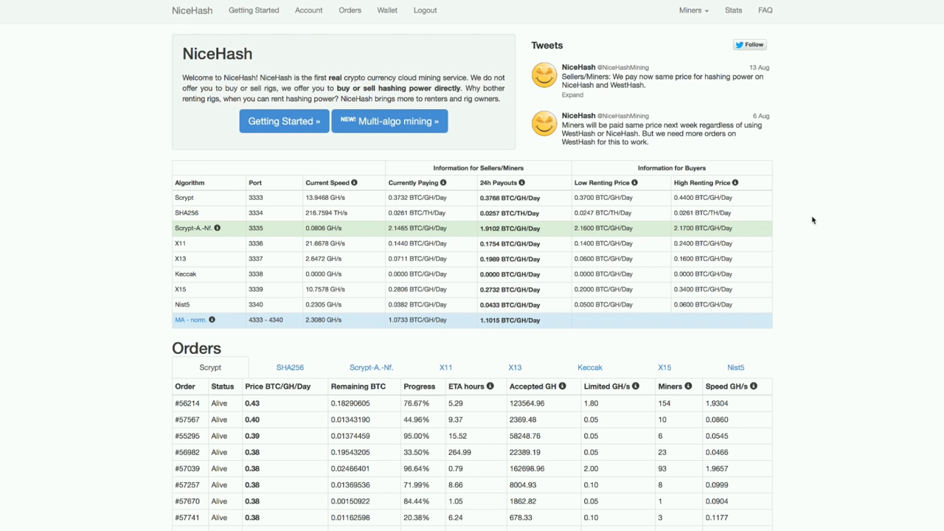
{"action": "mouse_move", "coordinate": [805, 257]}
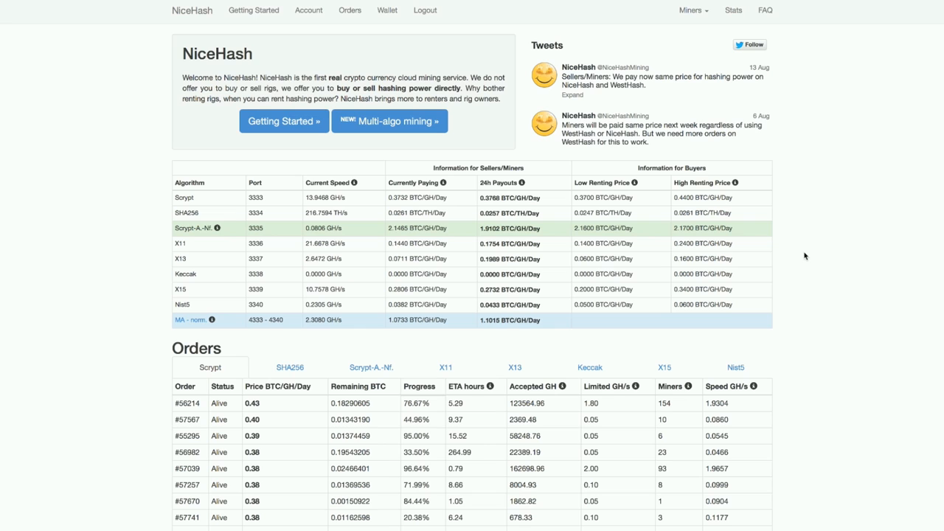
{"action": "mouse_move", "coordinate": [808, 237]}
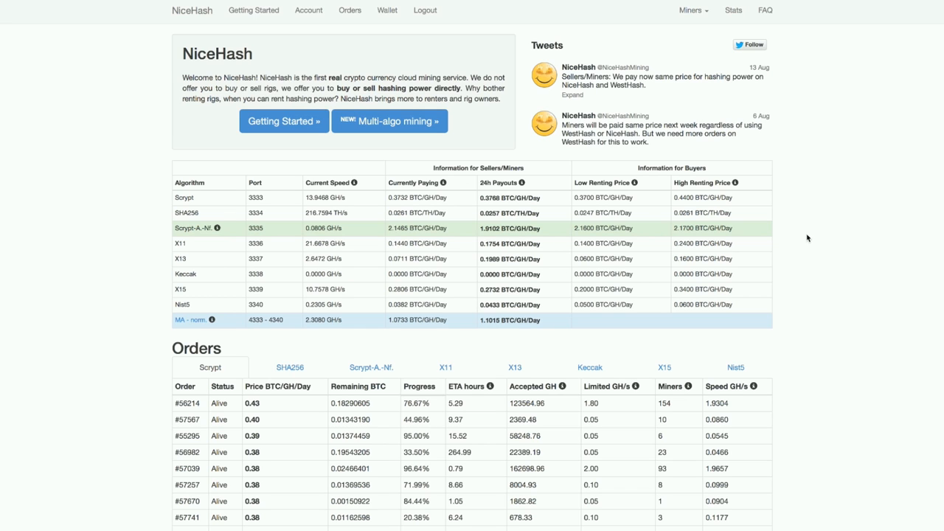
{"action": "mouse_move", "coordinate": [438, 30]}
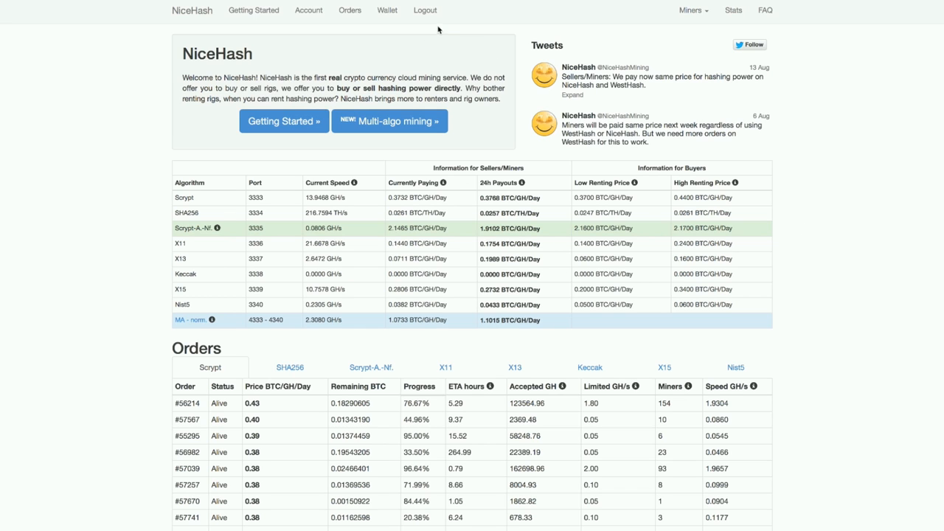
Log out of the NiceHash account and visit the registration form
{"action": "left_click", "coordinate": [425, 9]}
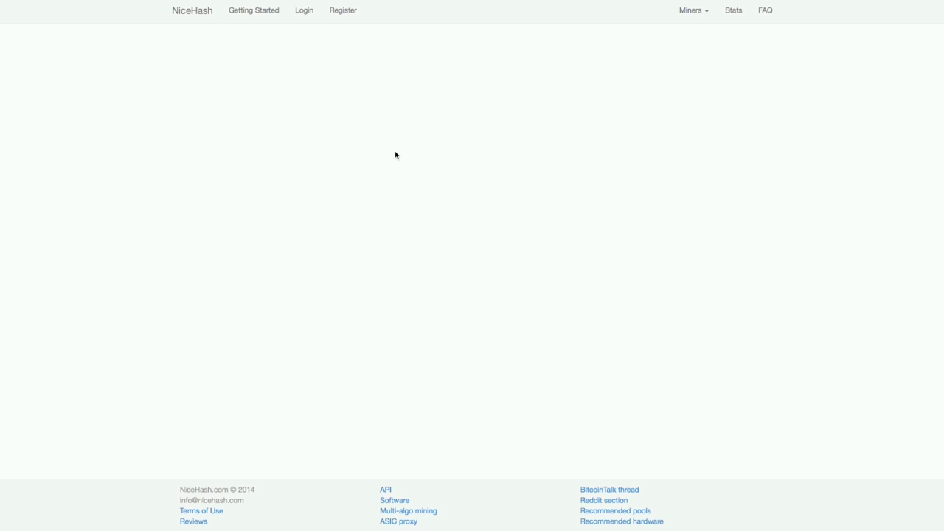
{"action": "mouse_move", "coordinate": [339, 32]}
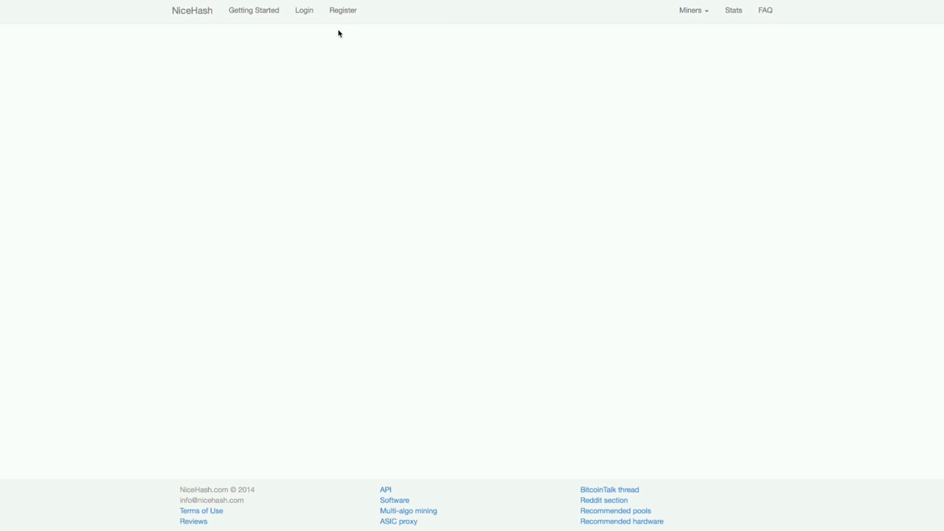
{"action": "left_click", "coordinate": [342, 10]}
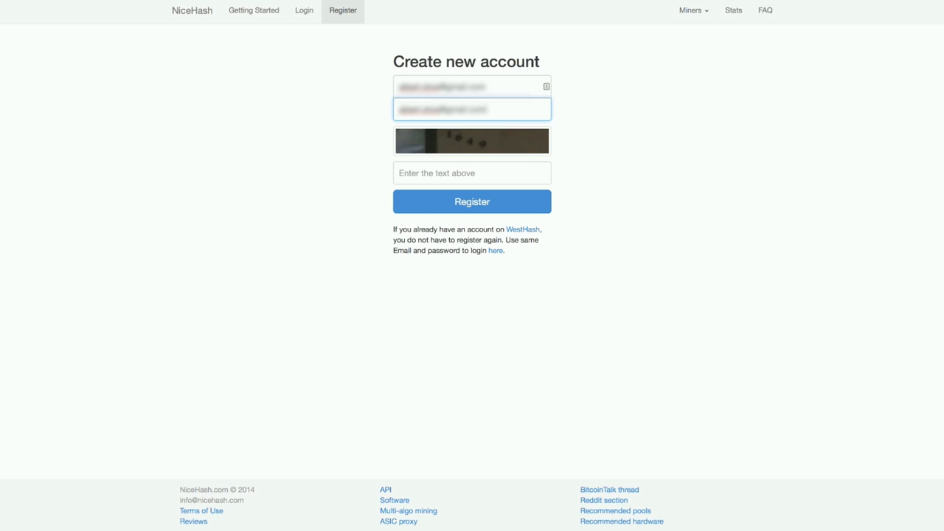
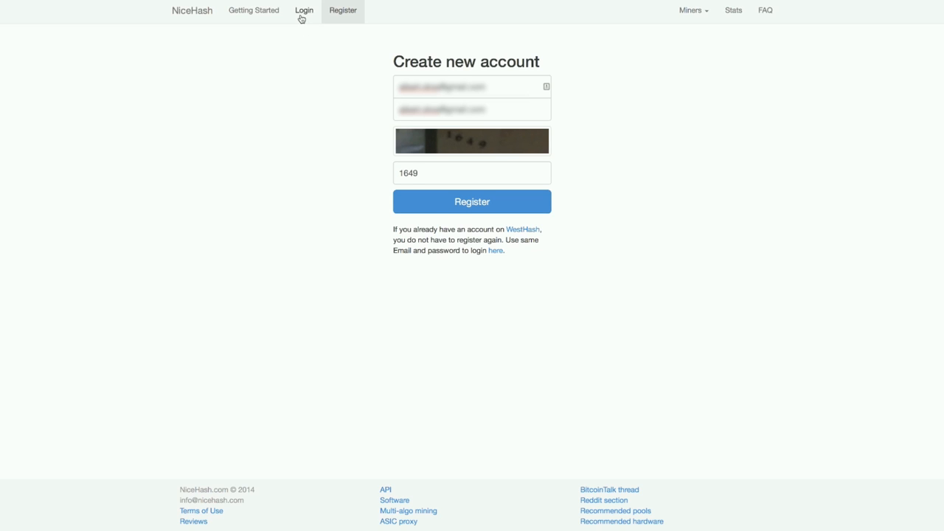
Sign back in to the existing account and go straight to my orders
{"action": "left_click", "coordinate": [304, 11]}
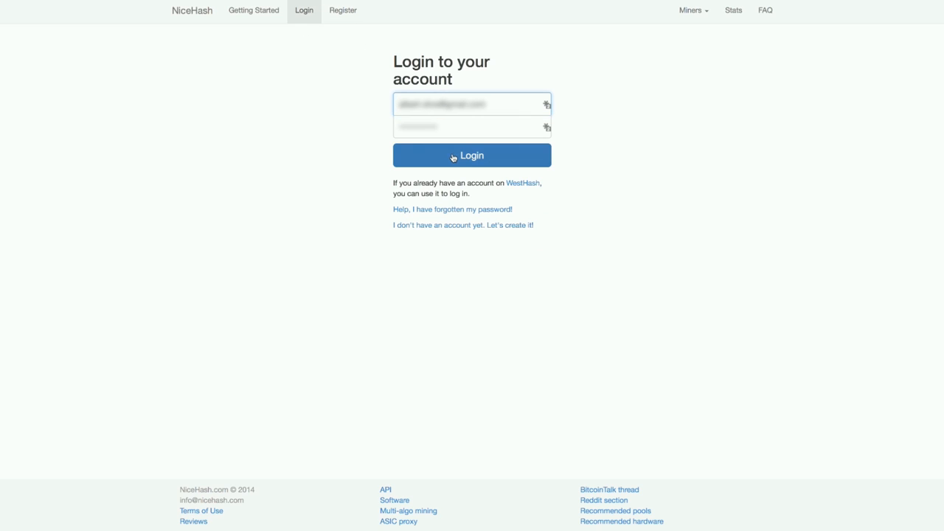
{"action": "left_click", "coordinate": [471, 154]}
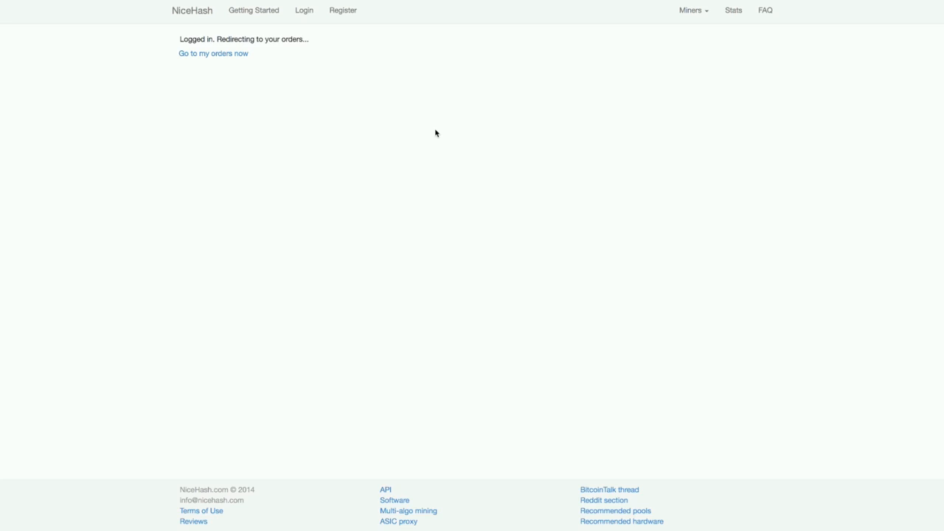
{"action": "left_click", "coordinate": [213, 53]}
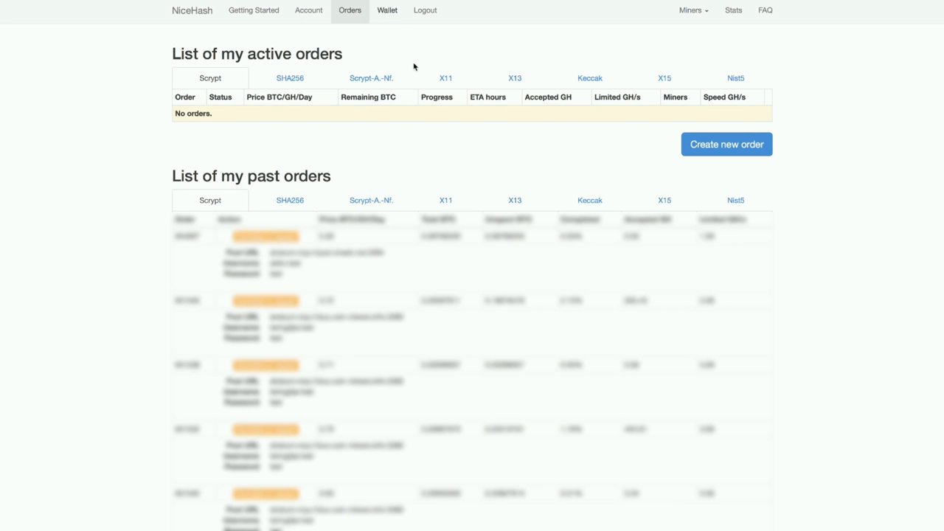
View the Bitcoin wallet with its confirmed 0.20155379 BTC balance and transaction history
{"action": "left_click", "coordinate": [386, 10]}
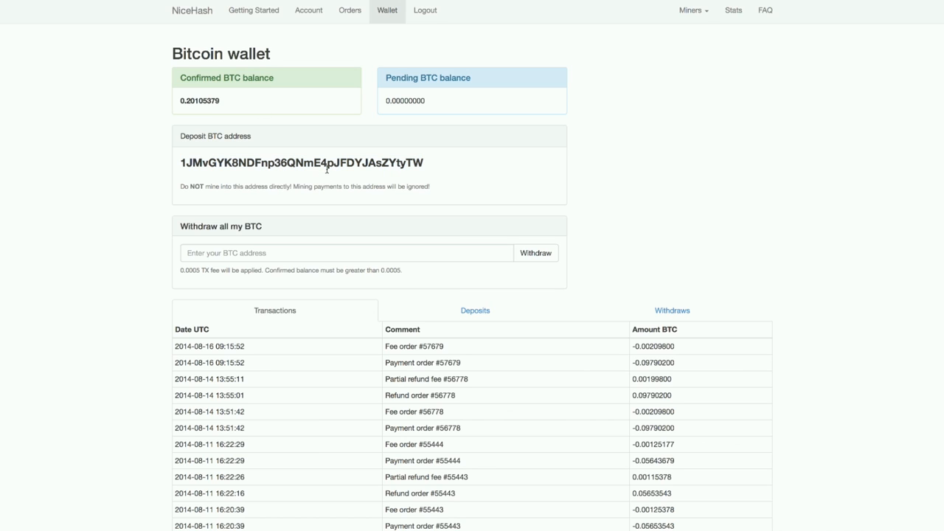
{"action": "mouse_move", "coordinate": [180, 100]}
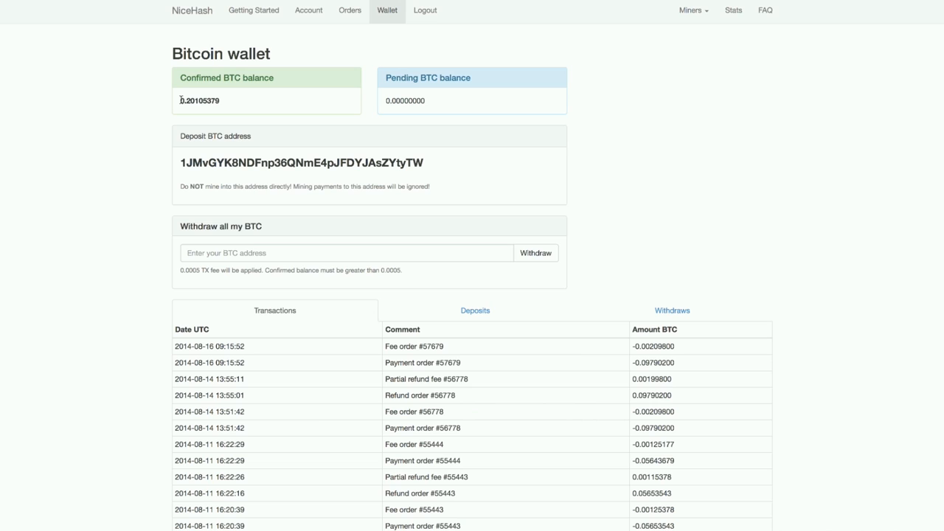
{"action": "mouse_move", "coordinate": [213, 115]}
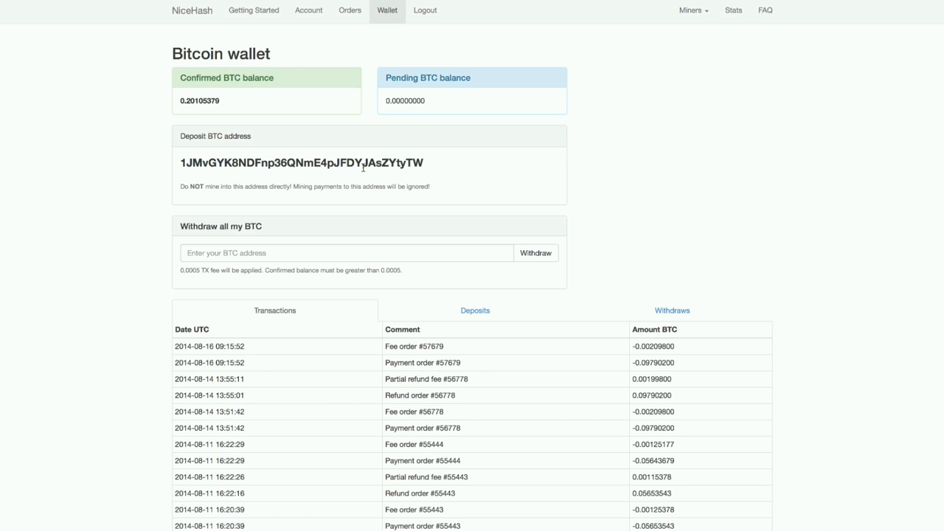
{"action": "mouse_move", "coordinate": [203, 113]}
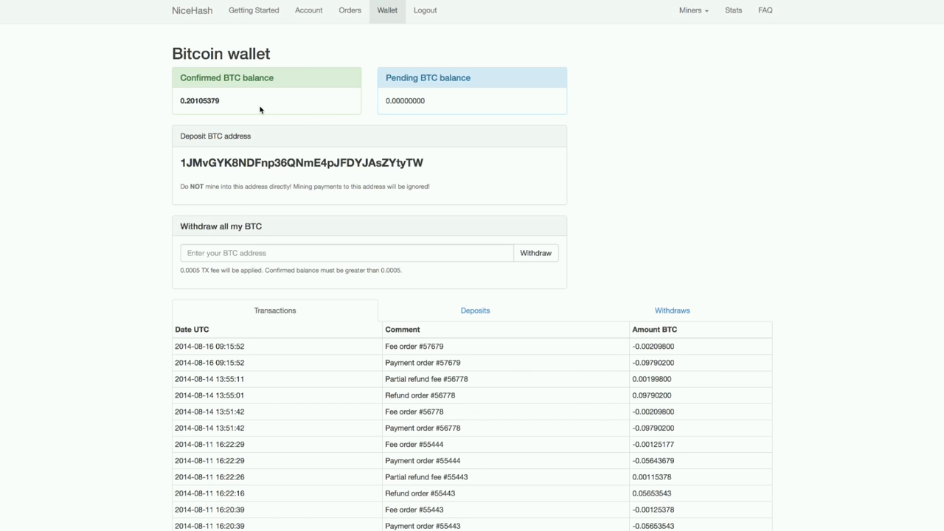
{"action": "mouse_move", "coordinate": [253, 86]}
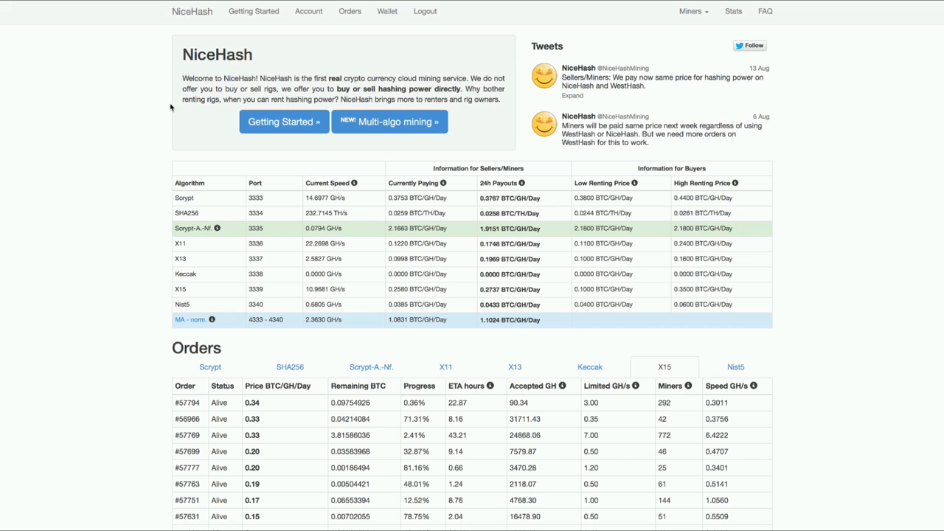
{"action": "mouse_move", "coordinate": [177, 14]}
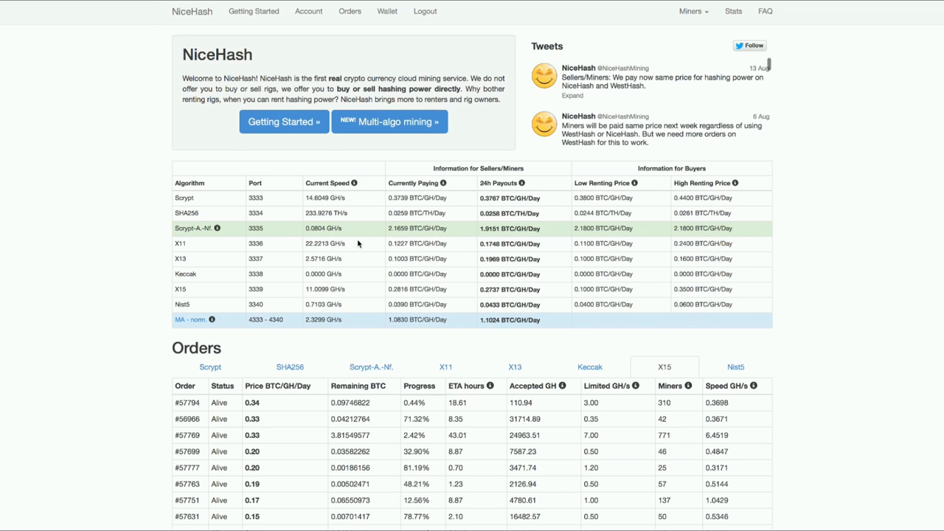
{"action": "scroll", "scroll_direction": "down", "scroll_amount": 3}
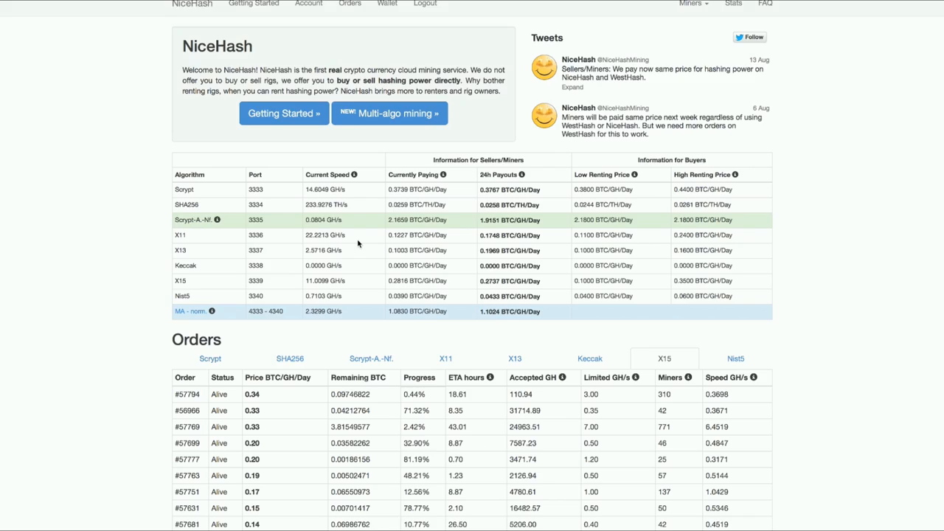
{"action": "scroll", "scroll_direction": "down", "scroll_amount": 3}
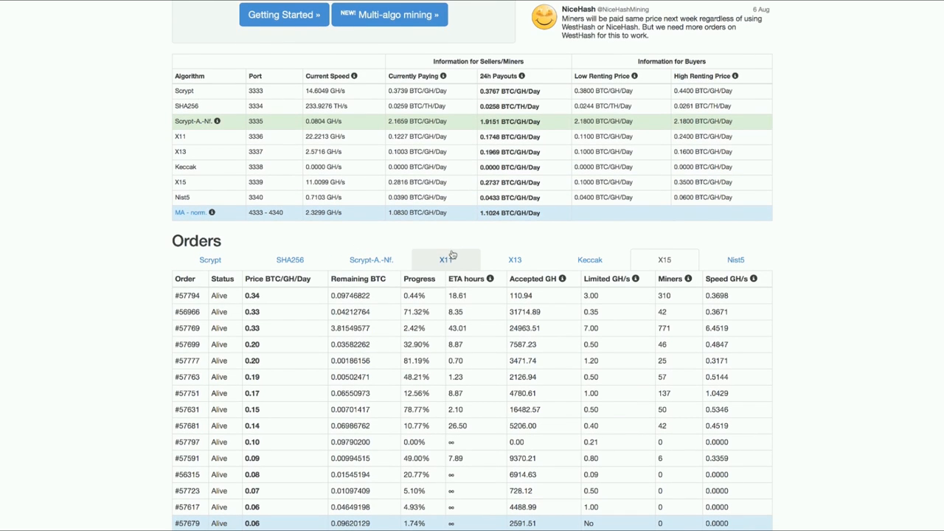
{"action": "left_click", "coordinate": [445, 259]}
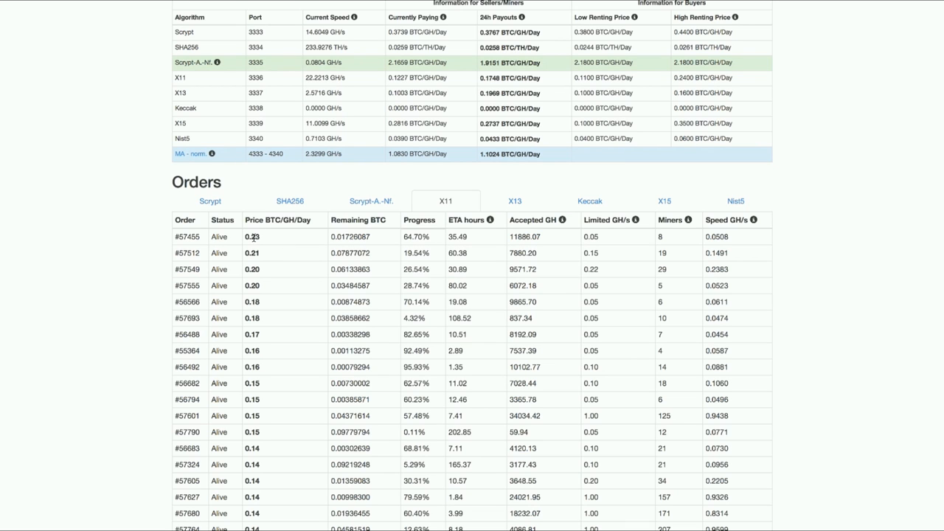
{"action": "mouse_move", "coordinate": [274, 229]}
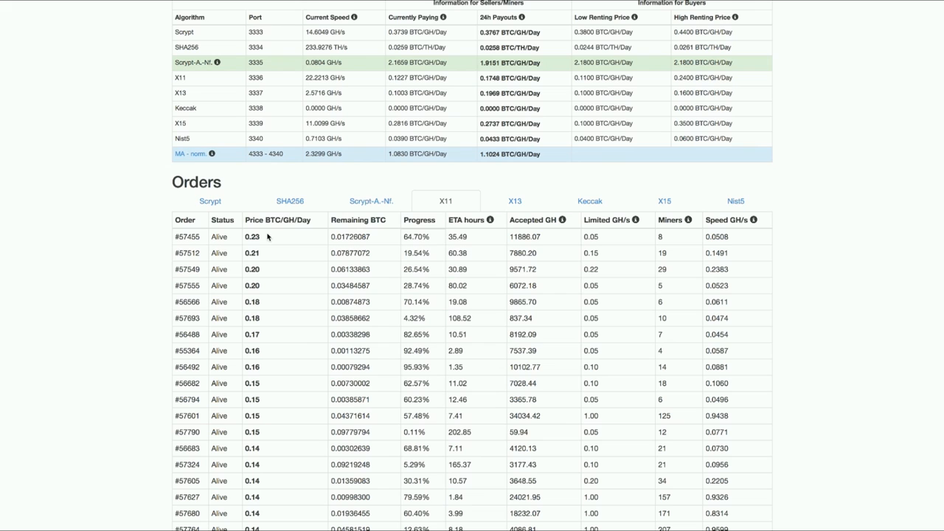
{"action": "mouse_move", "coordinate": [583, 239]}
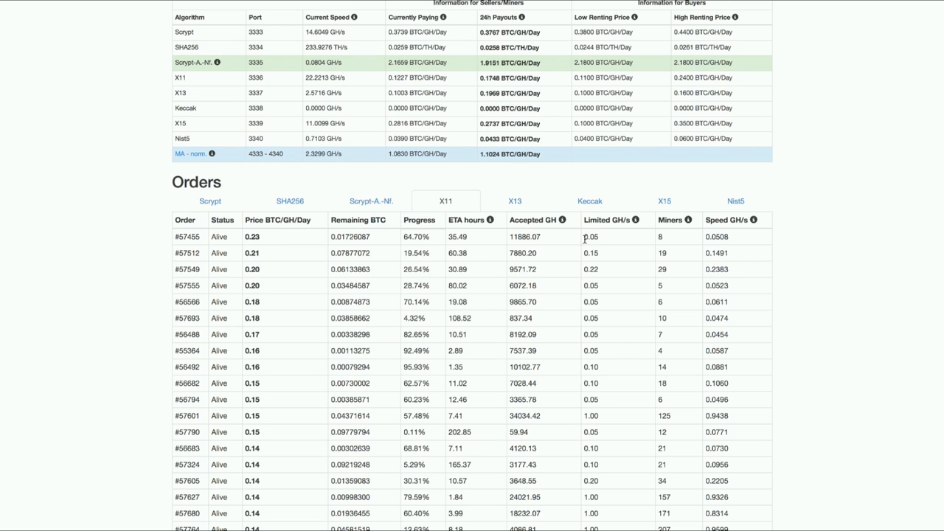
{"action": "mouse_move", "coordinate": [593, 236]}
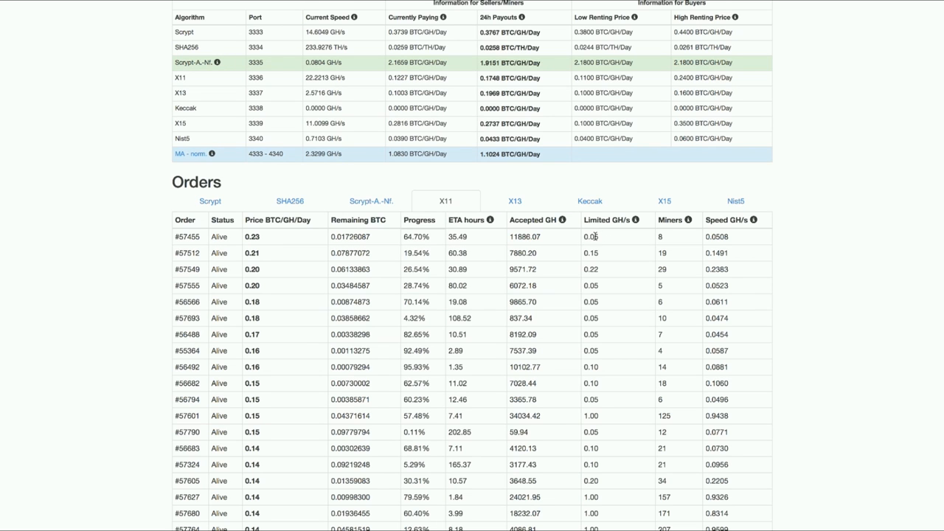
{"action": "mouse_move", "coordinate": [590, 264]}
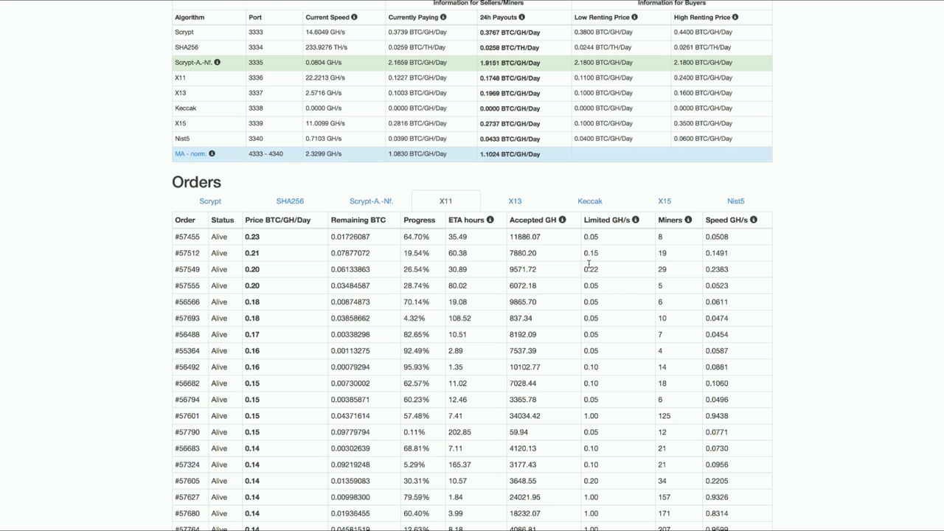
{"action": "mouse_move", "coordinate": [263, 254]}
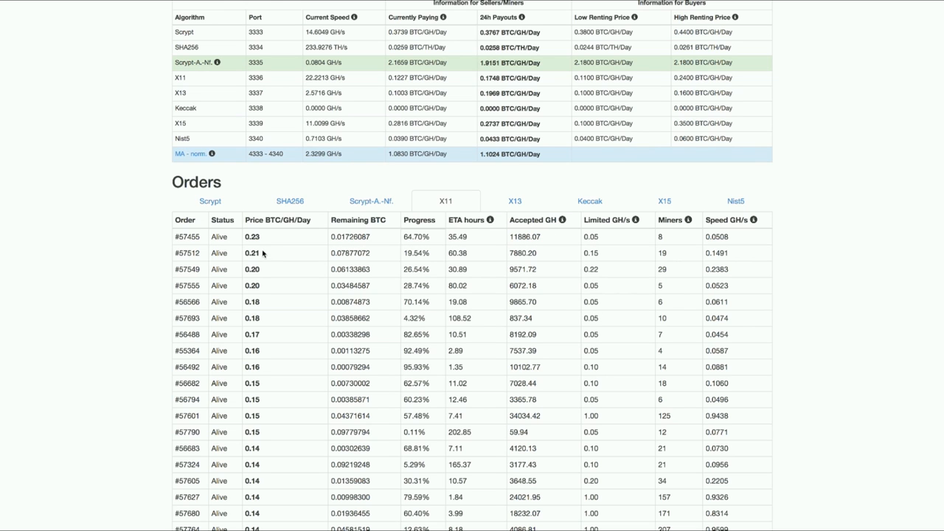
{"action": "mouse_move", "coordinate": [599, 233]}
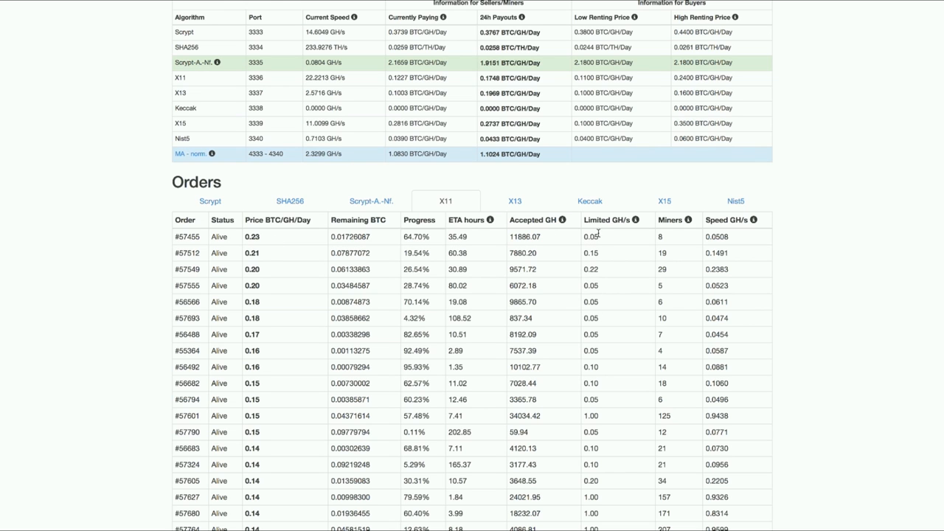
{"action": "mouse_move", "coordinate": [734, 200]}
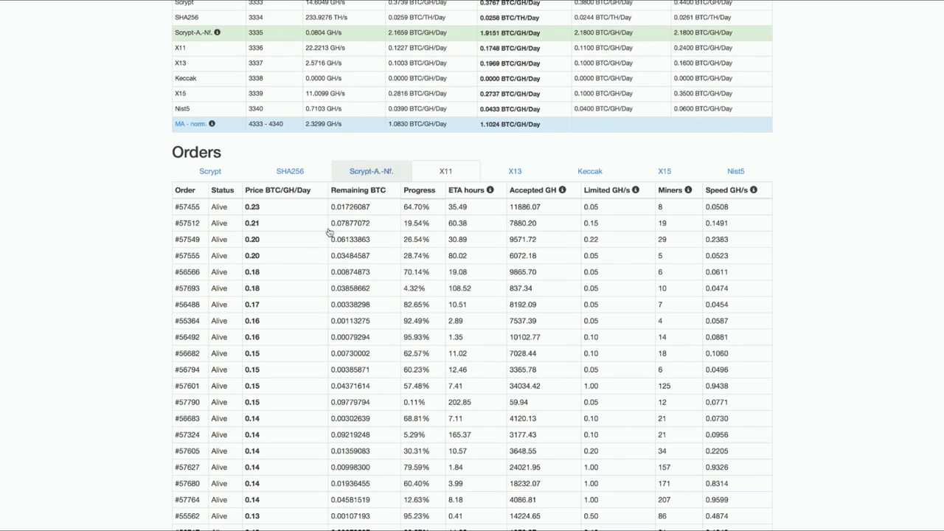
{"action": "scroll", "scroll_direction": "down", "scroll_amount": 3}
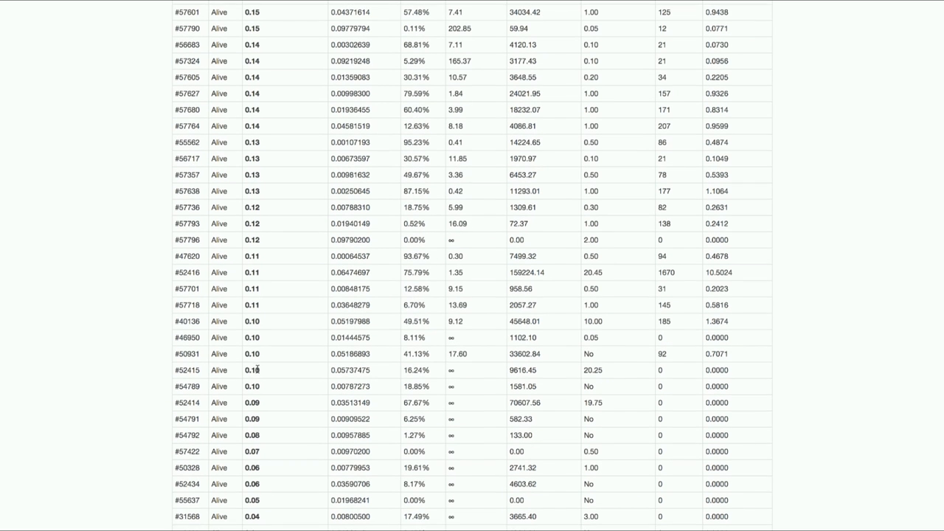
{"action": "scroll", "scroll_direction": "down", "scroll_amount": 3}
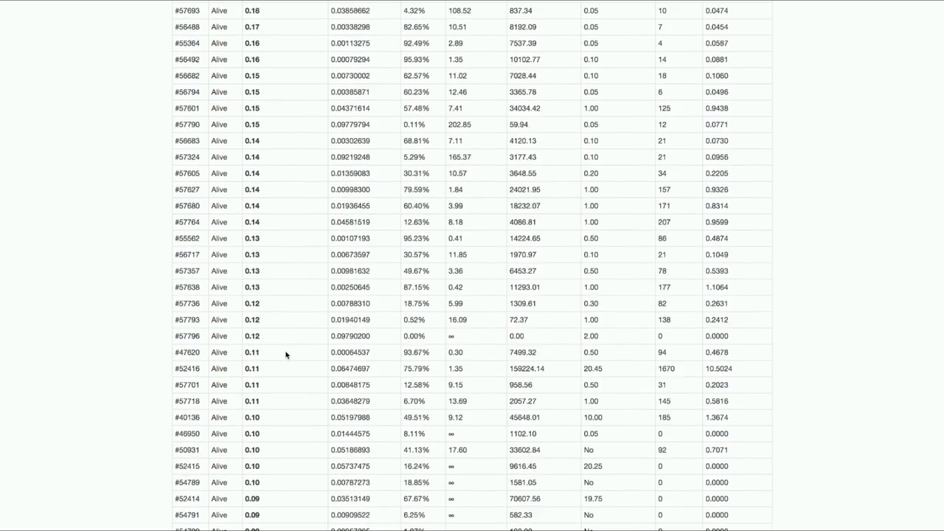
{"action": "scroll", "scroll_direction": "down", "scroll_amount": 3}
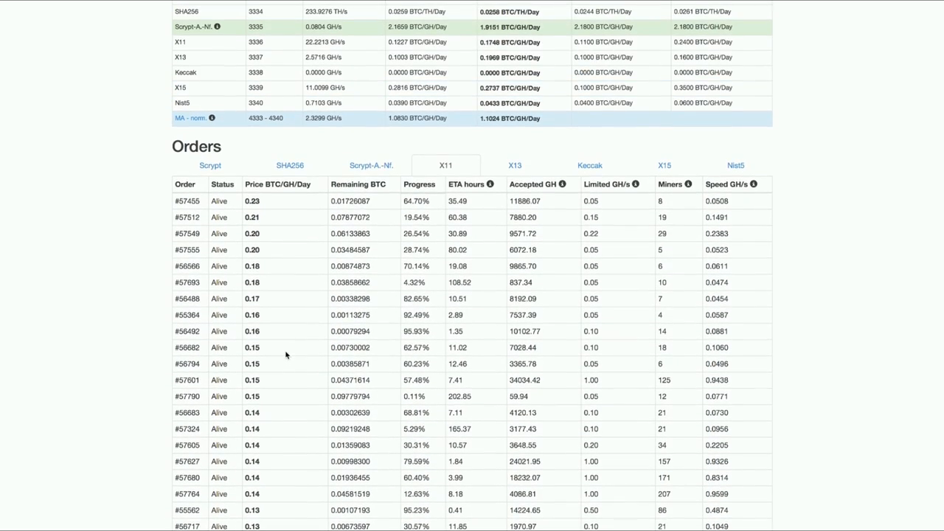
{"action": "scroll", "scroll_direction": "up", "scroll_amount": 3}
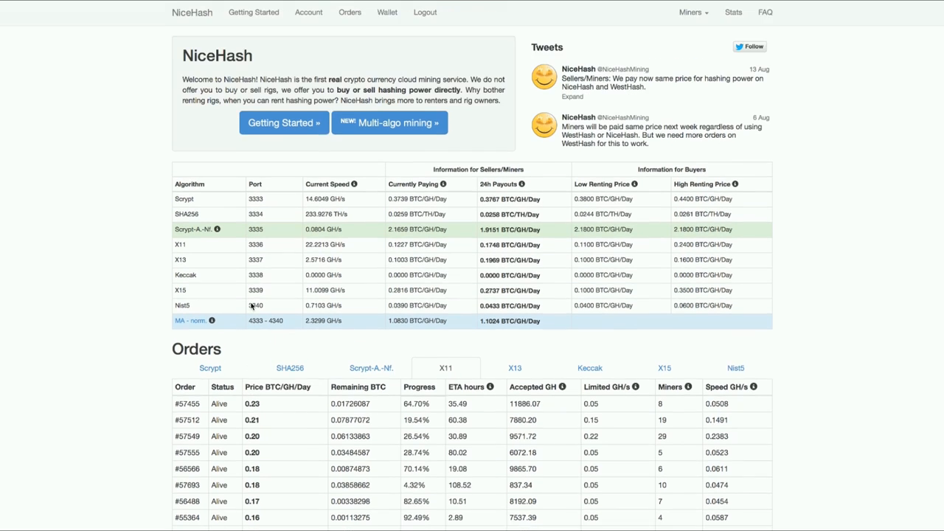
Start a new X11 order paying 0.1 BTC with the hashing speed limited to 5 GH/s
{"action": "left_click", "coordinate": [348, 12]}
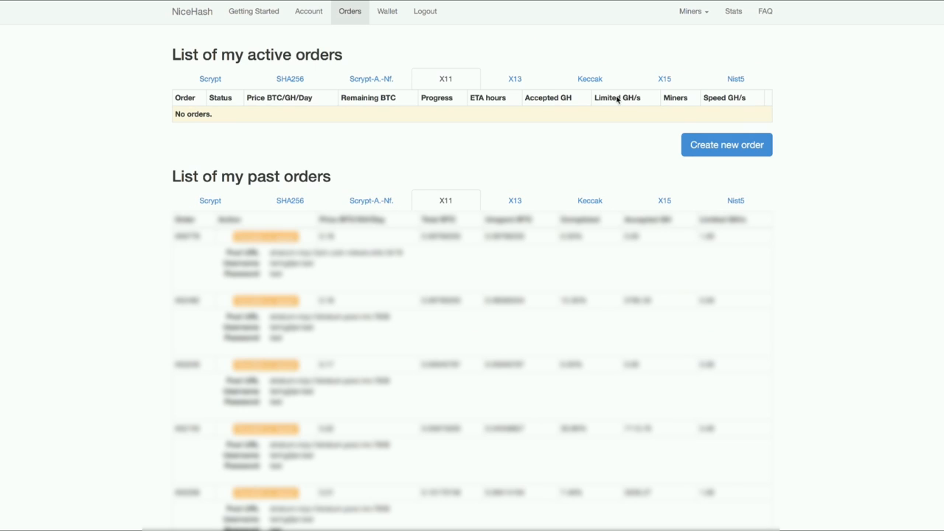
{"action": "left_click", "coordinate": [725, 144]}
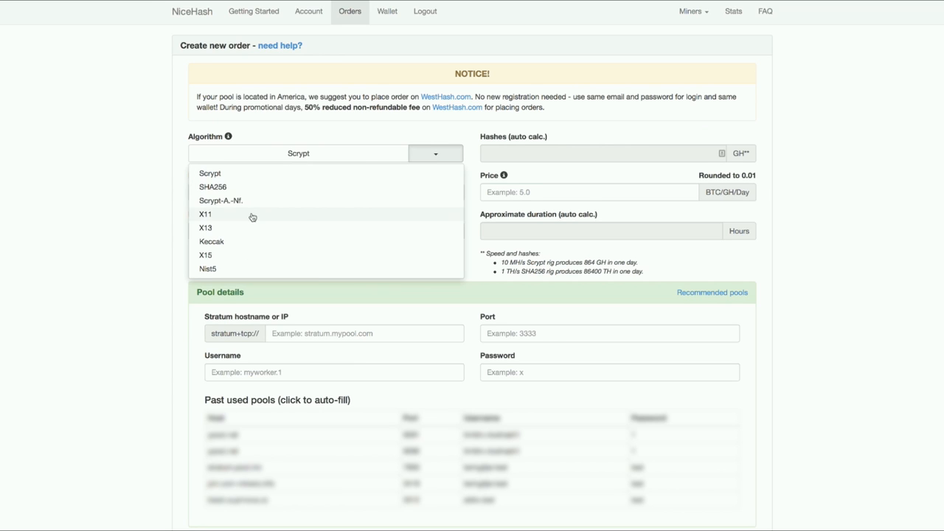
{"action": "left_click", "coordinate": [205, 214]}
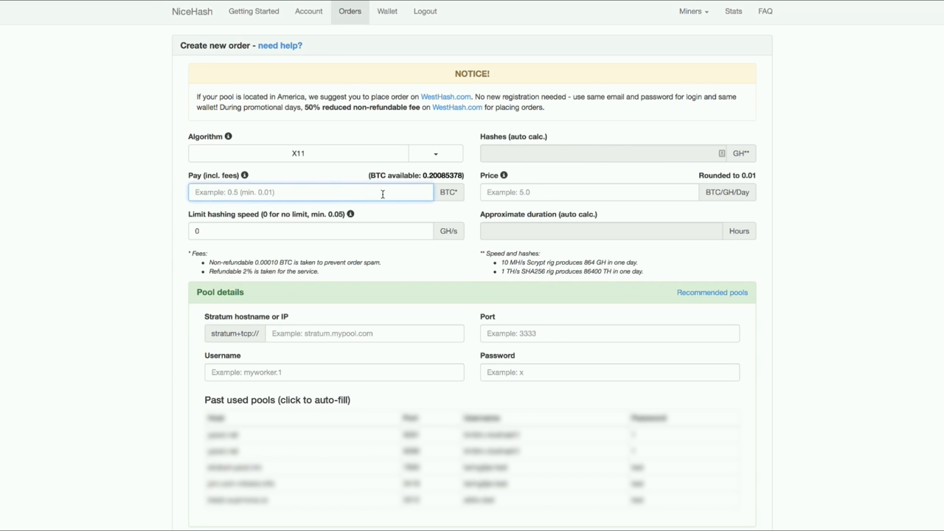
{"action": "left_click", "coordinate": [309, 230]}
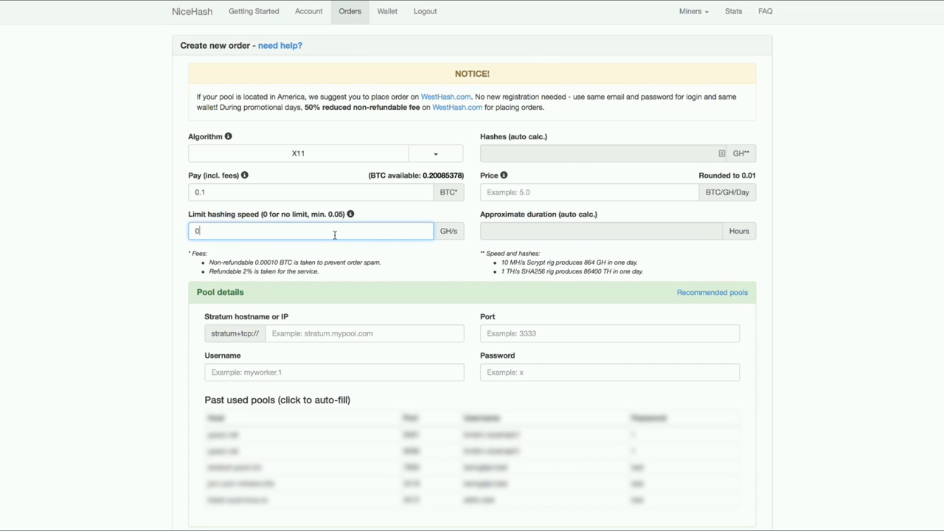
{"action": "key", "text": "Backspace"}
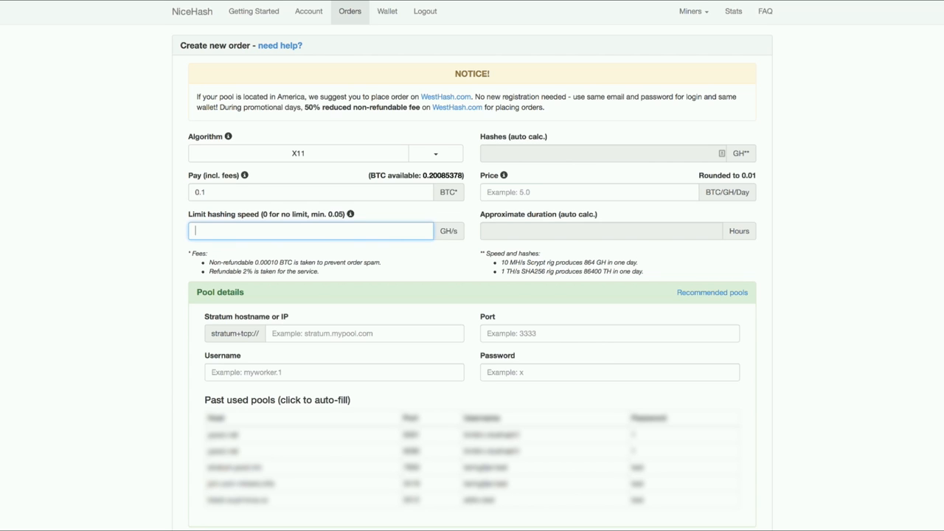
{"action": "type", "text": "5"}
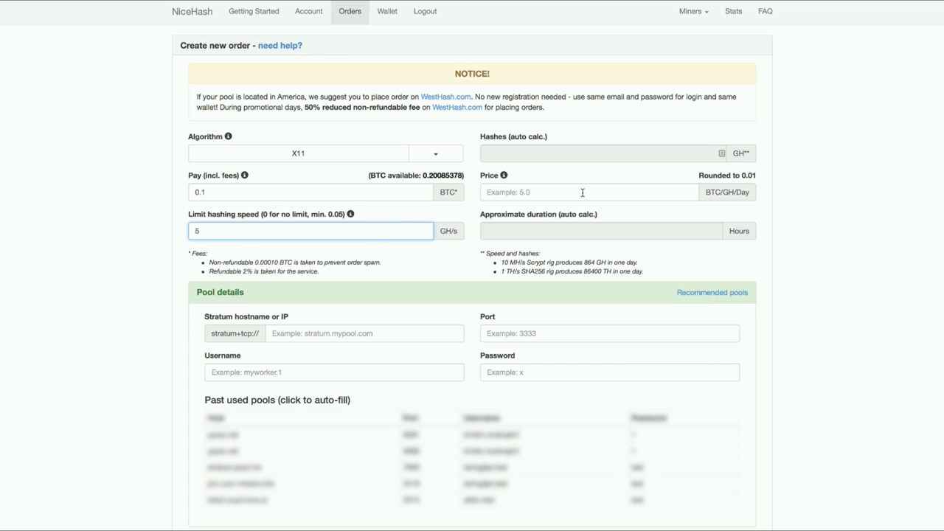
Set the order price to 0.24 BTC/GH/Day after trying other values
{"action": "left_click", "coordinate": [588, 192]}
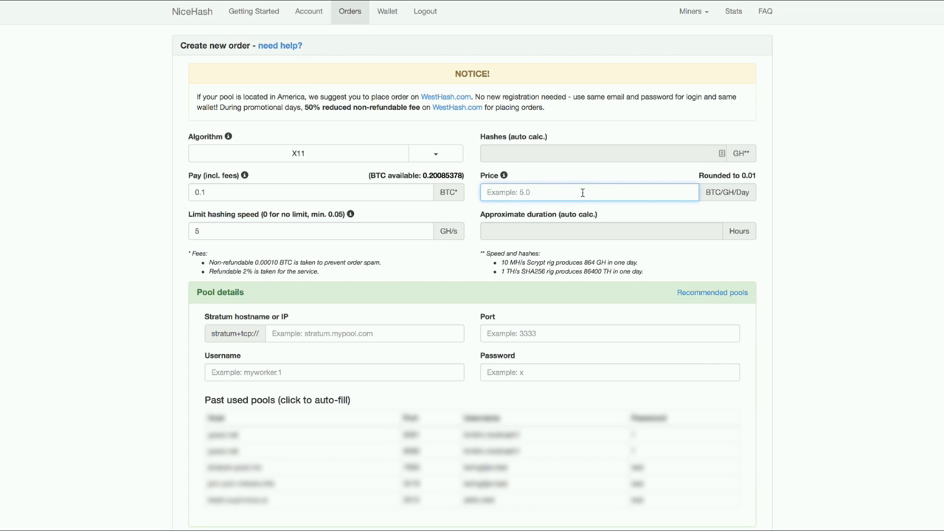
{"action": "type", "text": "0.24"}
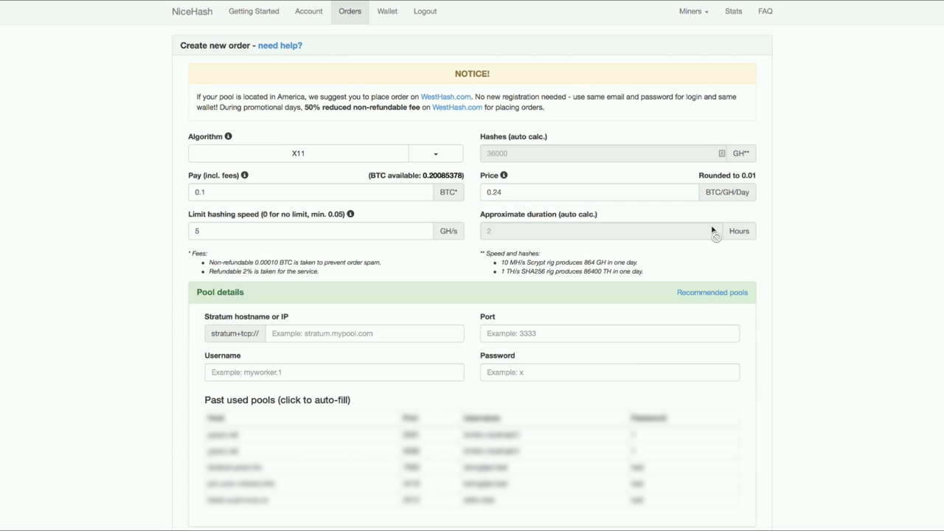
{"action": "scroll", "scroll_direction": "down", "scroll_amount": 3}
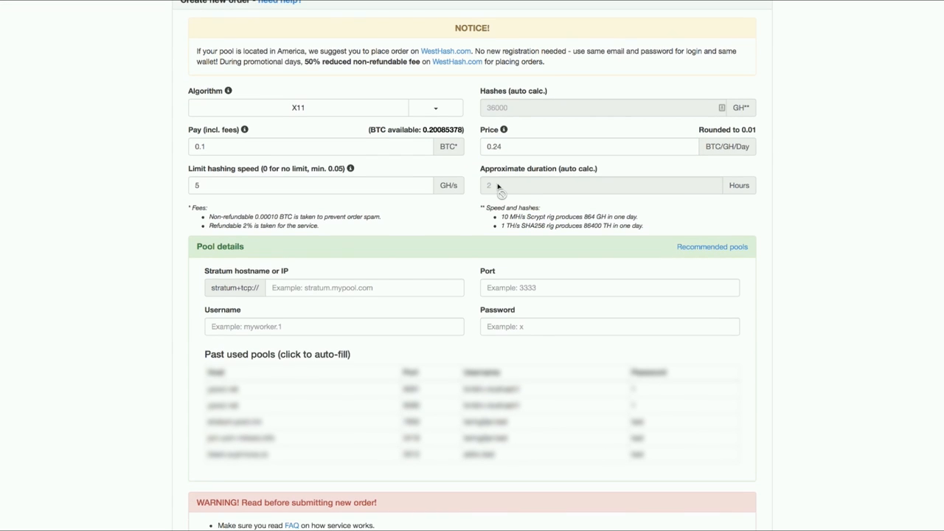
{"action": "mouse_move", "coordinate": [165, 130]}
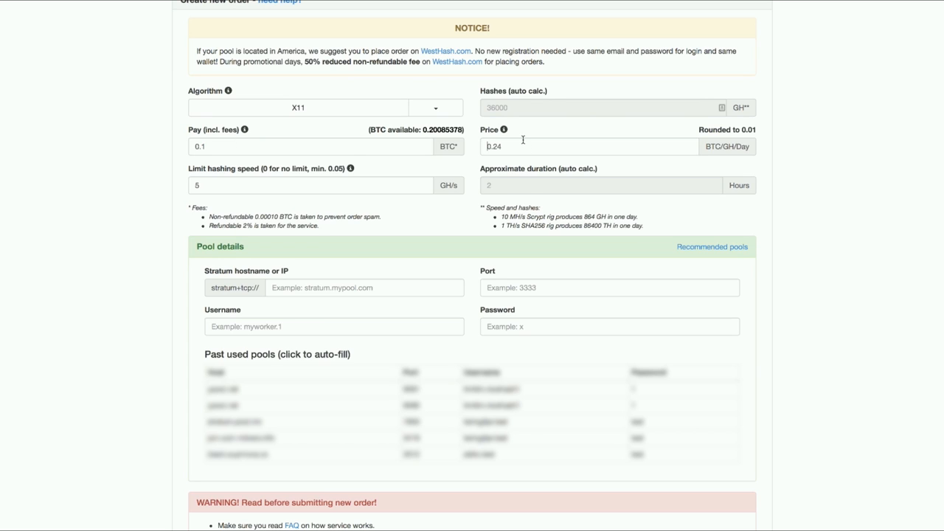
{"action": "type", "text": "0.11"}
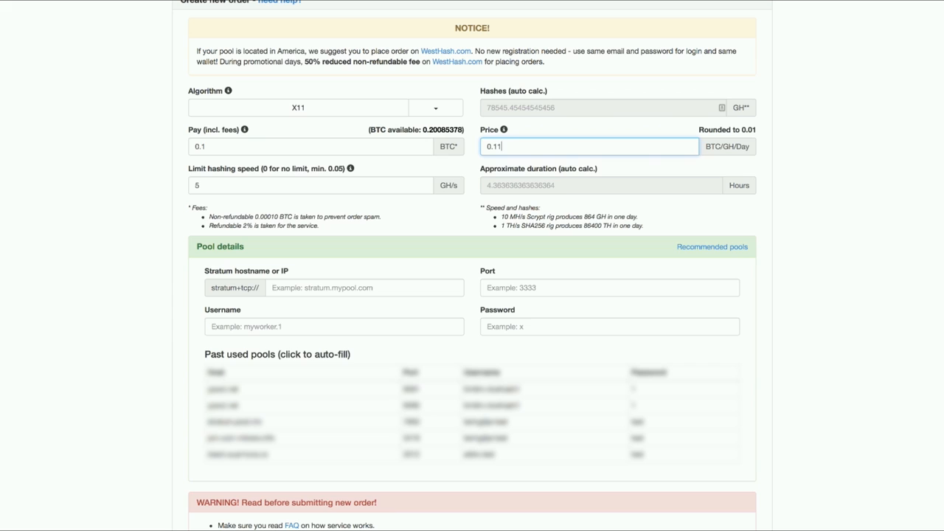
{"action": "key", "text": "Backspace"}
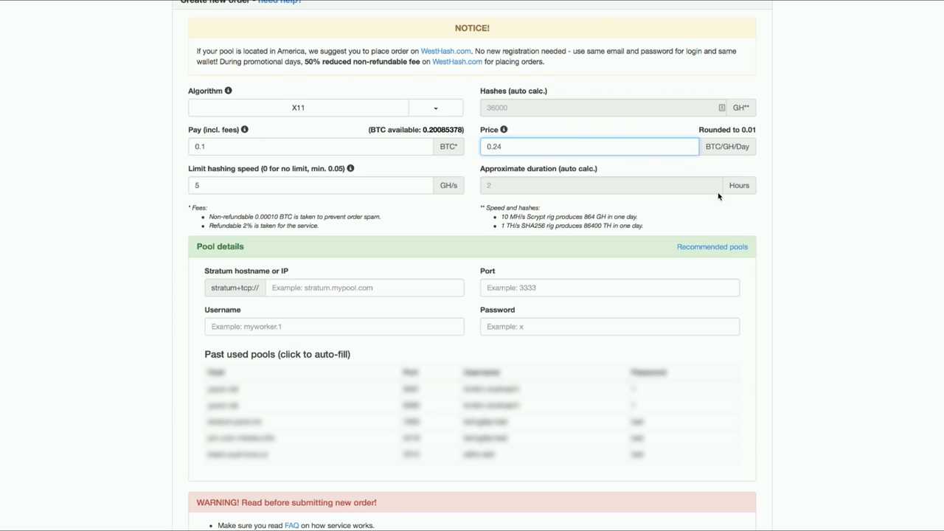
{"action": "left_click", "coordinate": [364, 287]}
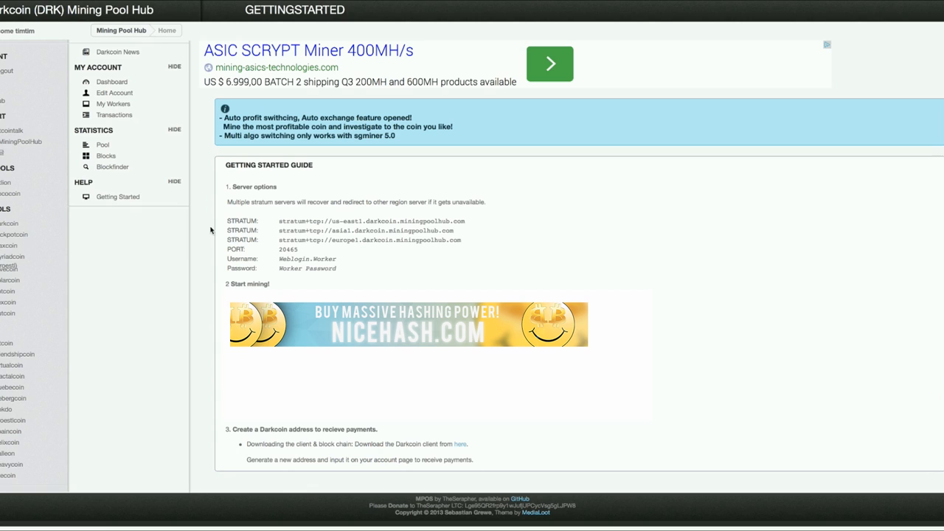
{"action": "mouse_move", "coordinate": [389, 268]}
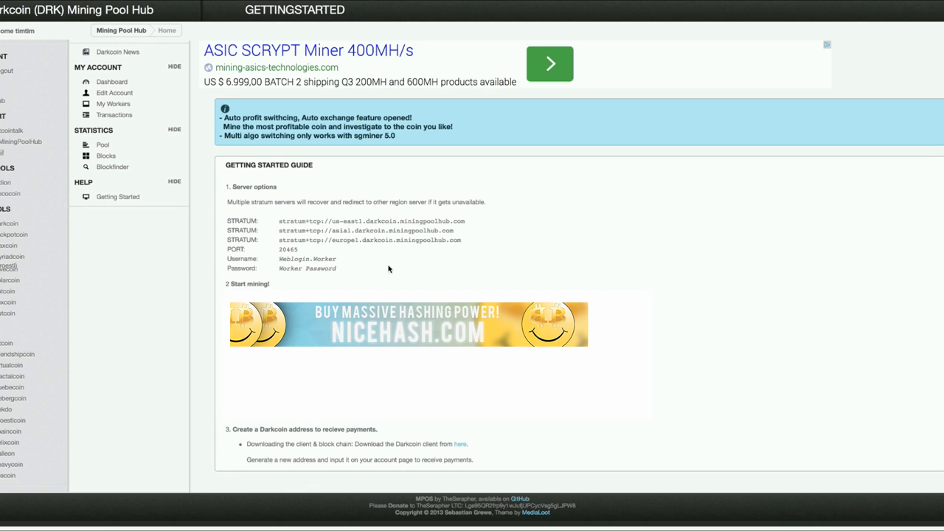
{"action": "mouse_move", "coordinate": [354, 233]}
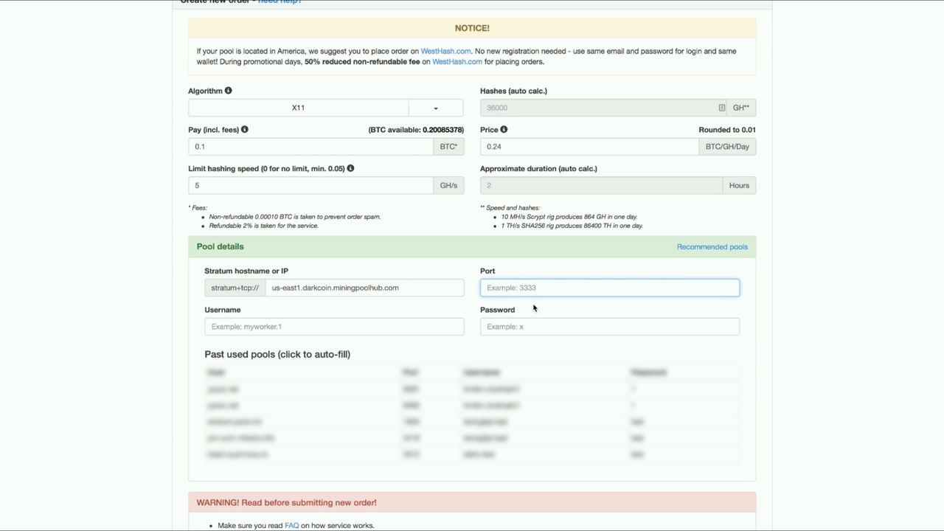
{"action": "type", "text": "20465"}
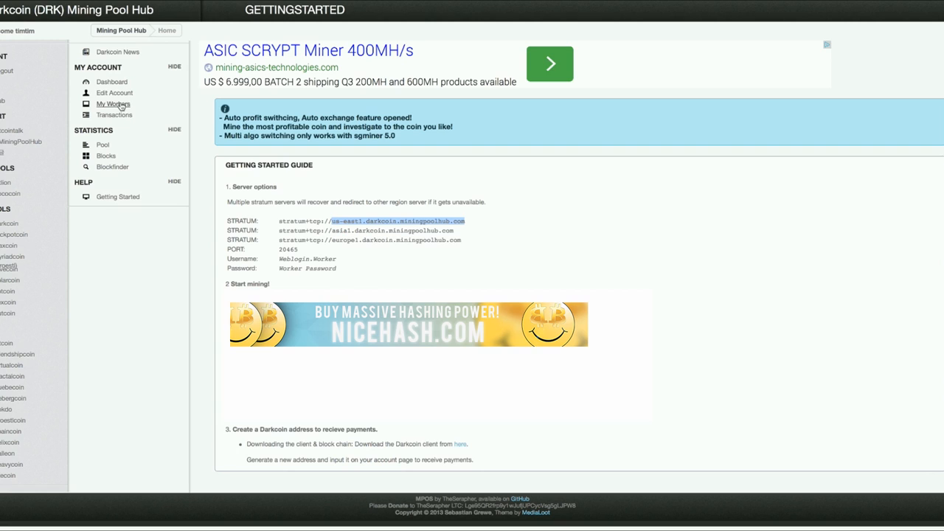
{"action": "left_click", "coordinate": [112, 103]}
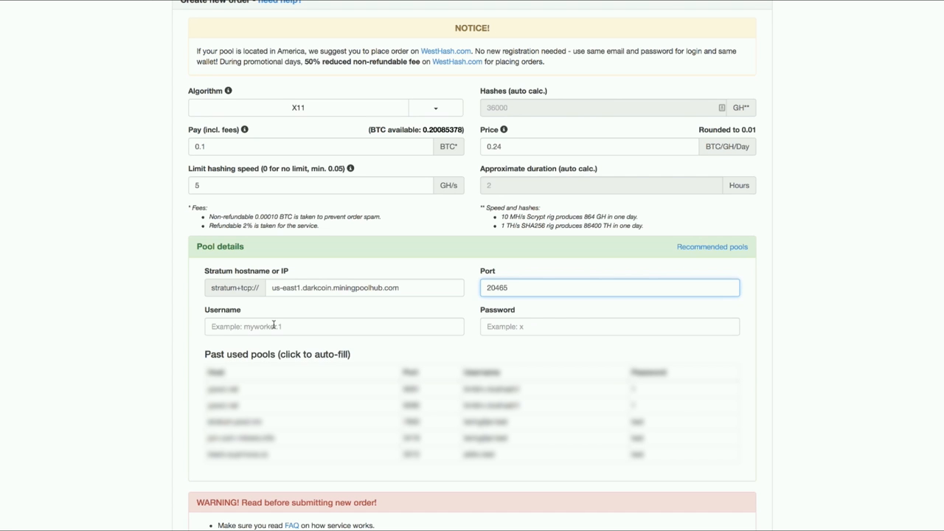
{"action": "type", "text": "timtim.nicehash"}
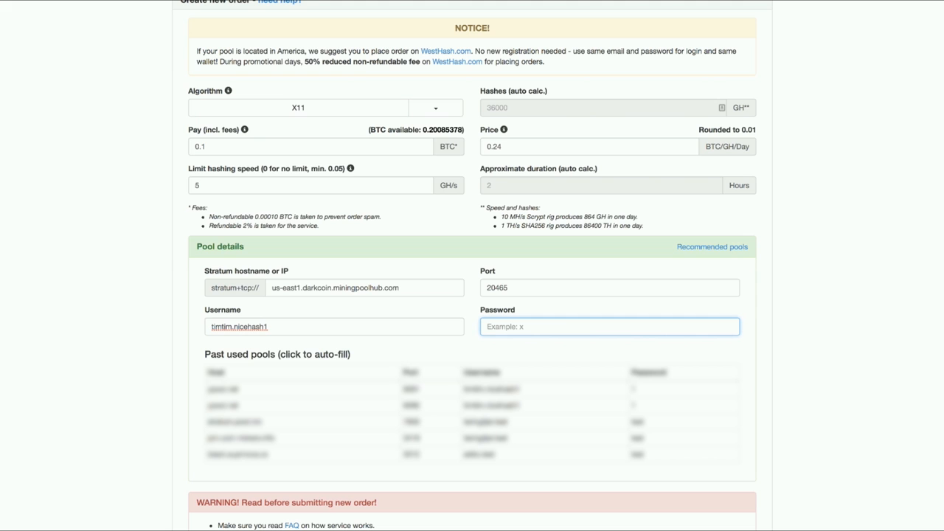
{"action": "type", "text": "1"}
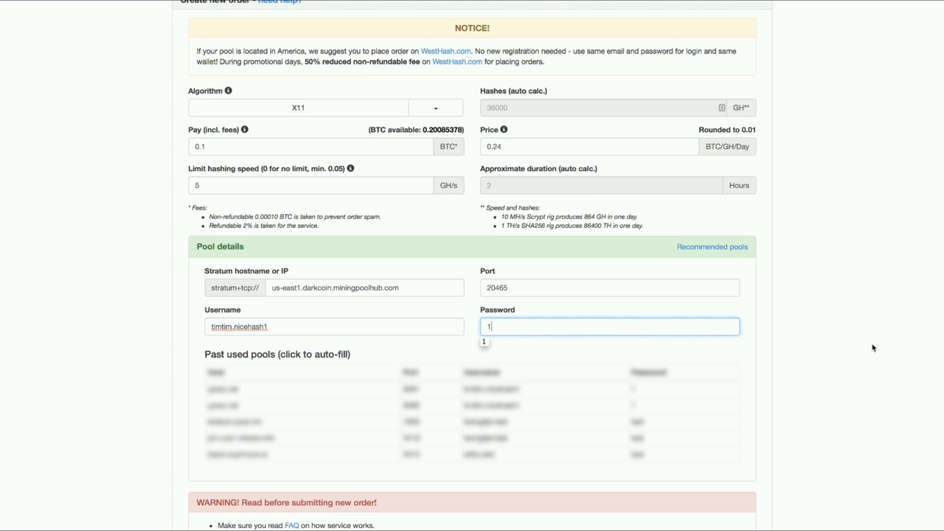
{"action": "scroll", "scroll_direction": "down", "scroll_amount": 3}
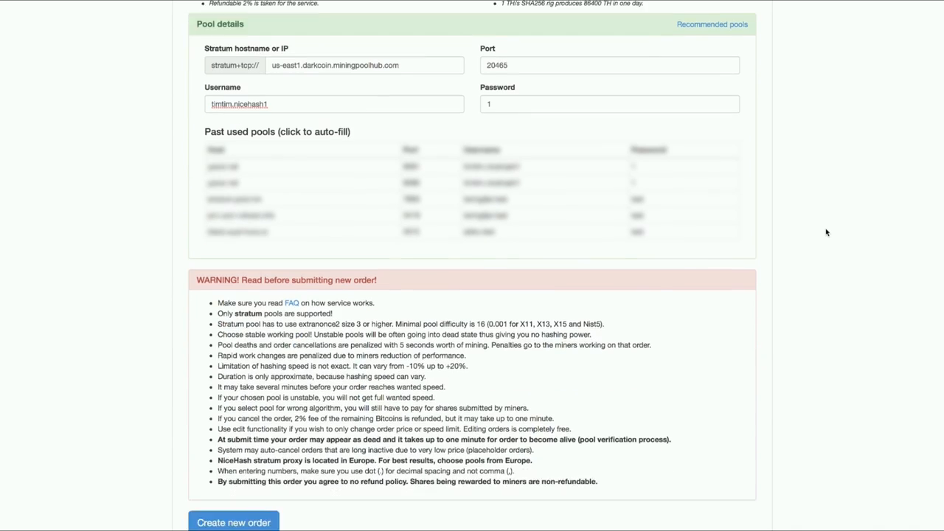
{"action": "left_click", "coordinate": [233, 522]}
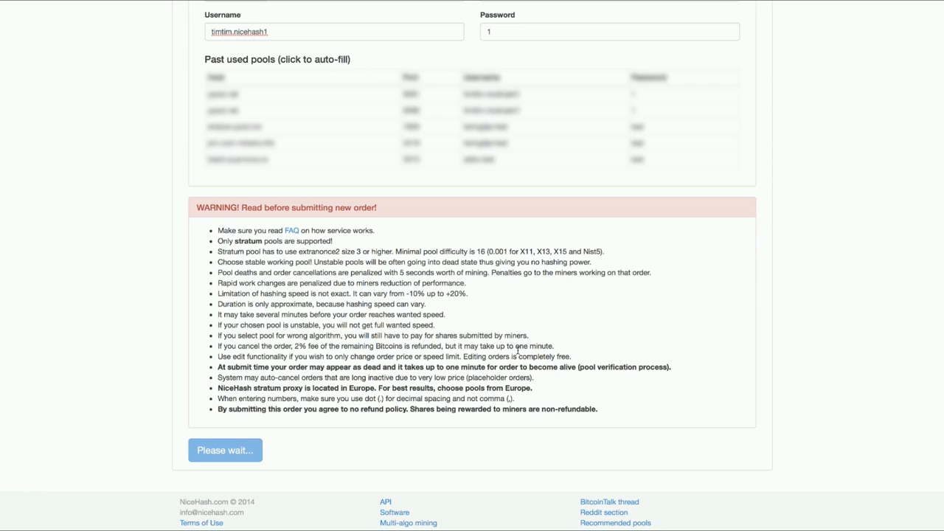
{"action": "left_click", "coordinate": [224, 450]}
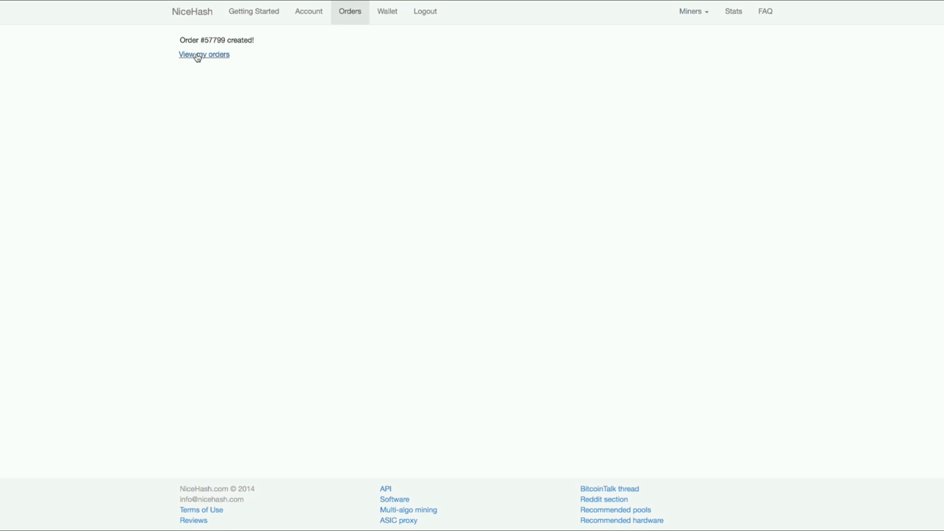
{"action": "left_click", "coordinate": [204, 53]}
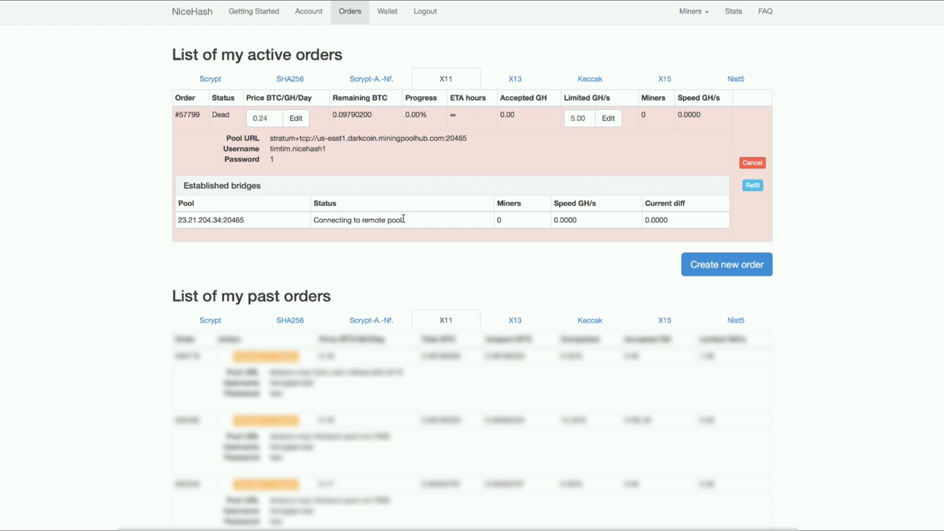
{"action": "mouse_move", "coordinate": [411, 176]}
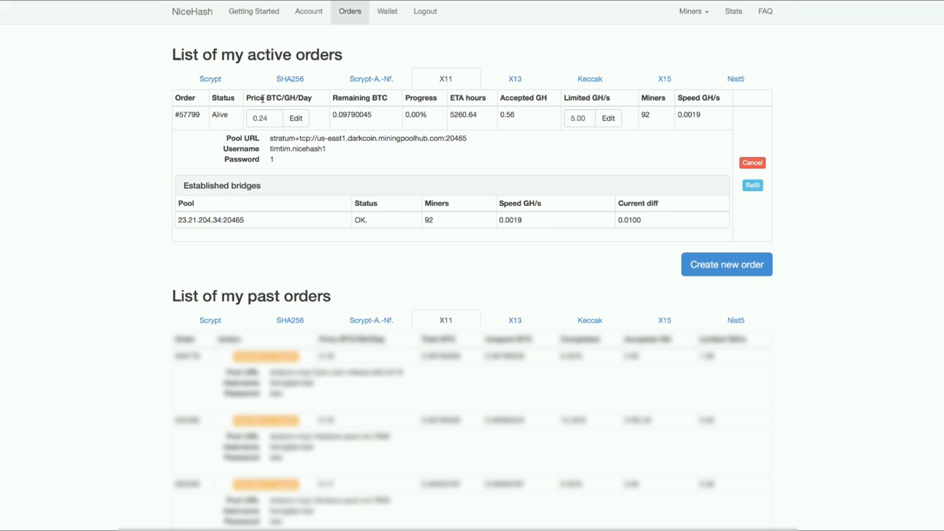
{"action": "mouse_move", "coordinate": [611, 198]}
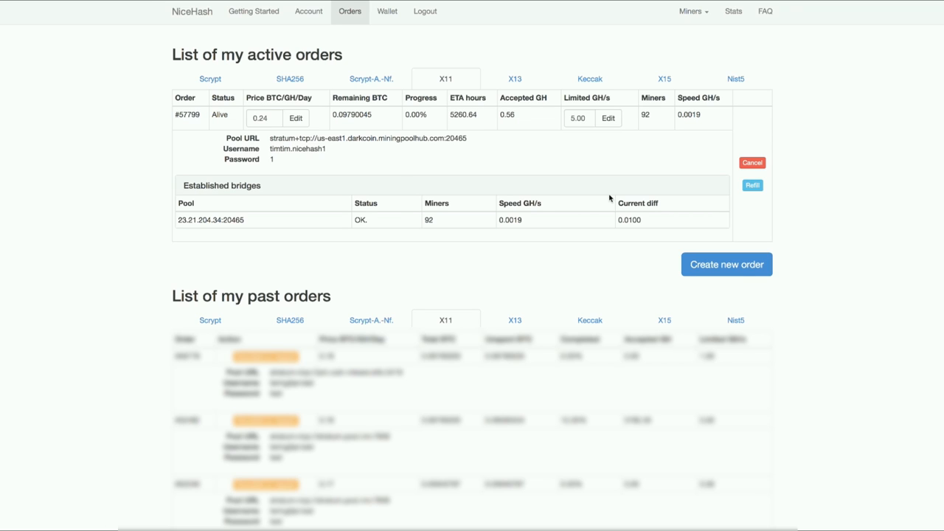
{"action": "mouse_move", "coordinate": [381, 204]}
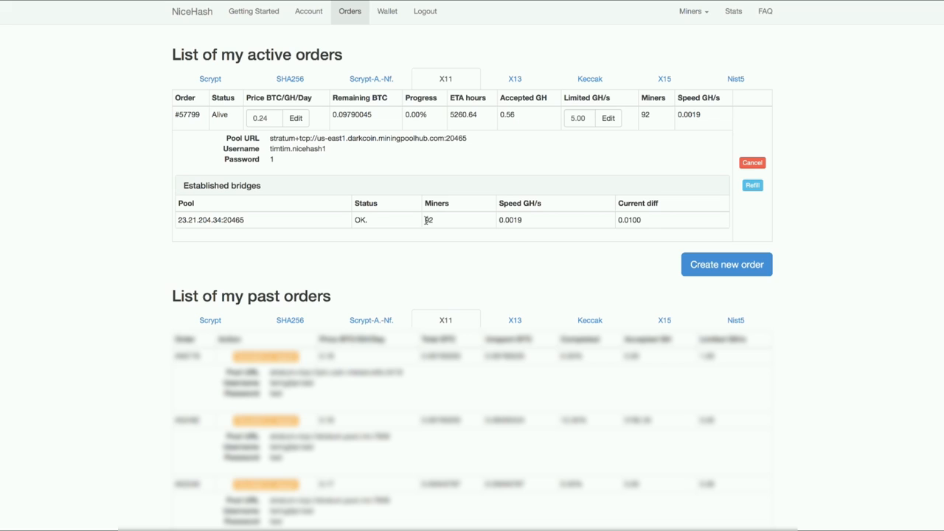
{"action": "mouse_move", "coordinate": [702, 124]}
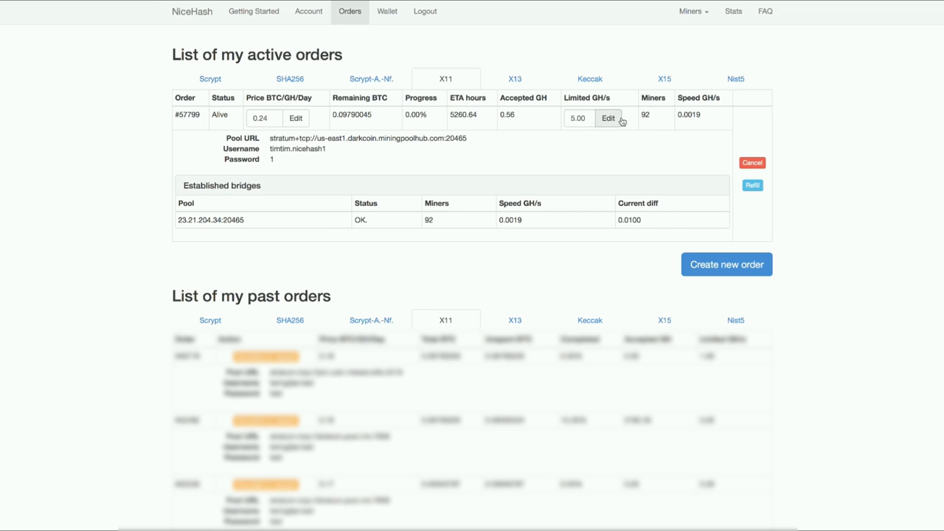
{"action": "mouse_move", "coordinate": [568, 118]}
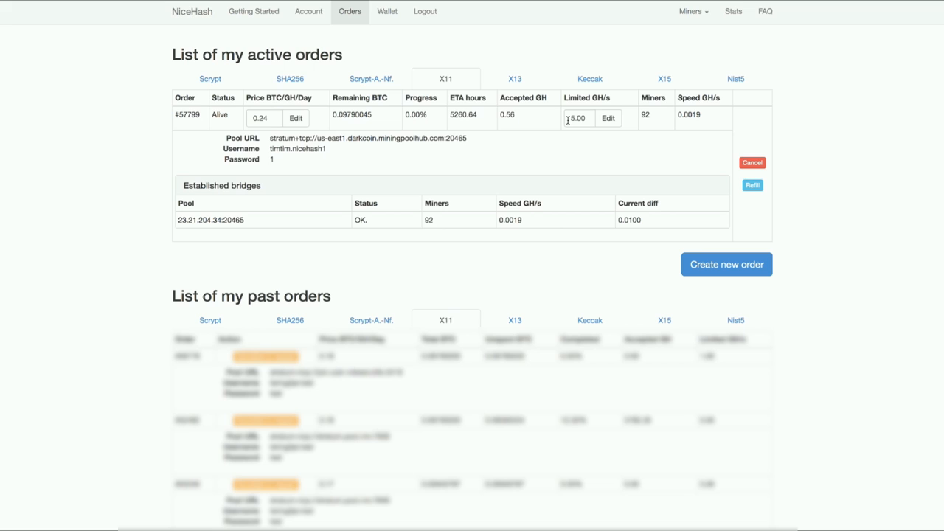
{"action": "mouse_move", "coordinate": [572, 143]}
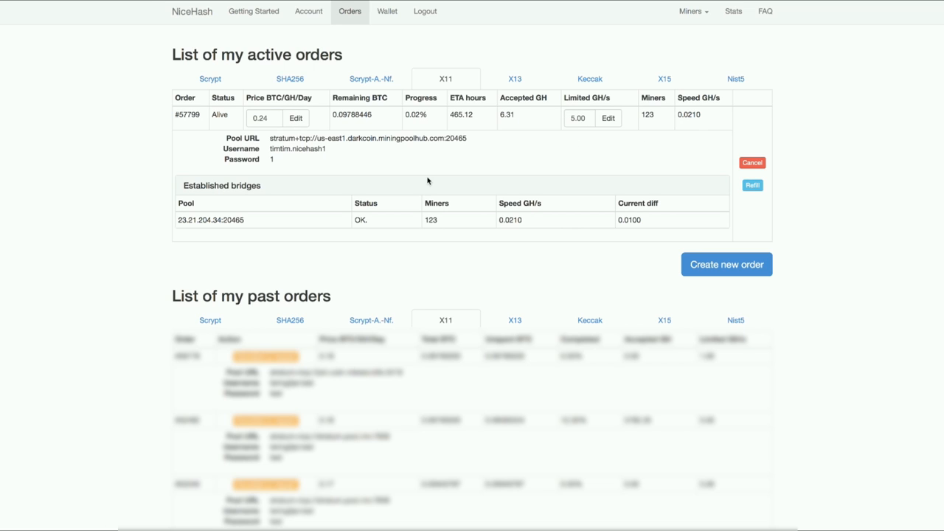
{"action": "mouse_move", "coordinate": [544, 144]}
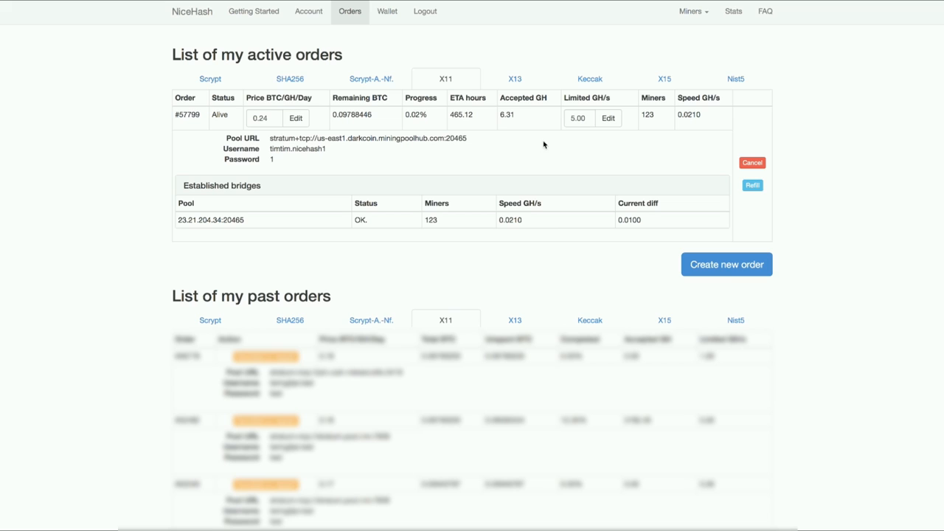
Lower order #57799's speed limit from 5.00 to 1.00 GH/s once it is alive
{"action": "left_click", "coordinate": [578, 118]}
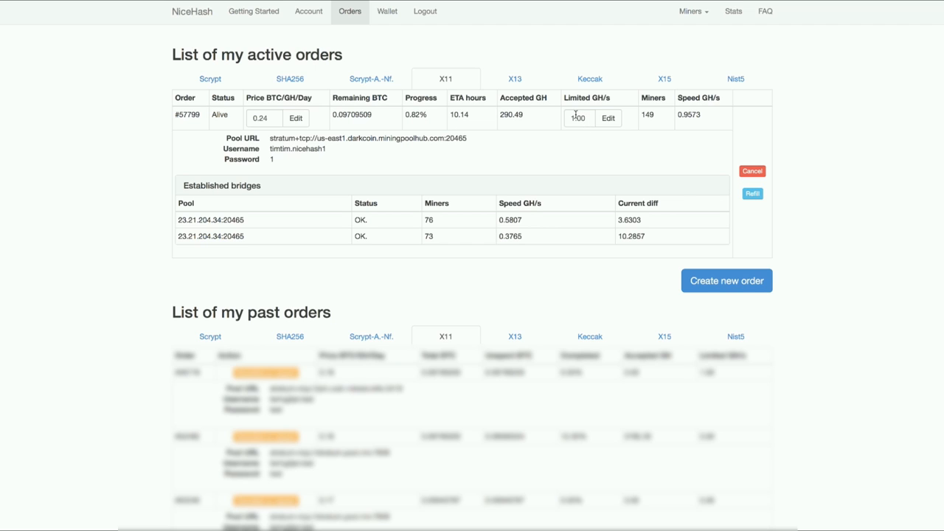
{"action": "mouse_move", "coordinate": [568, 132]}
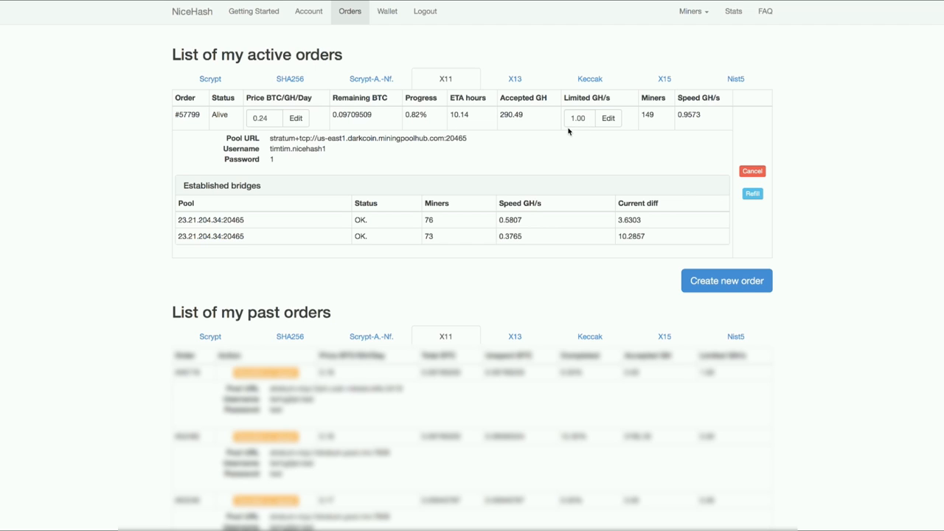
{"action": "double_click", "coordinate": [687, 115]}
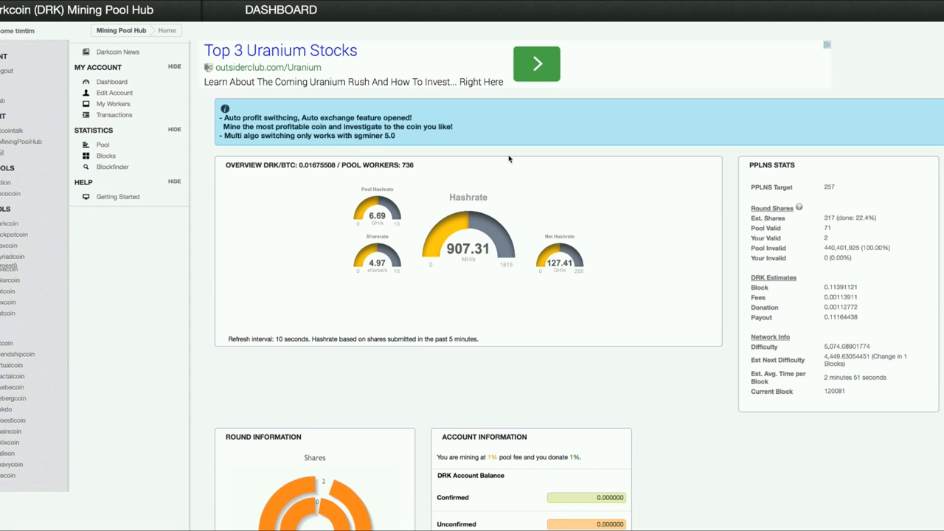
Scroll the Darkcoin dashboard to watch the pool hashrate climb to about 1600
{"action": "scroll", "scroll_direction": "down", "scroll_amount": 3}
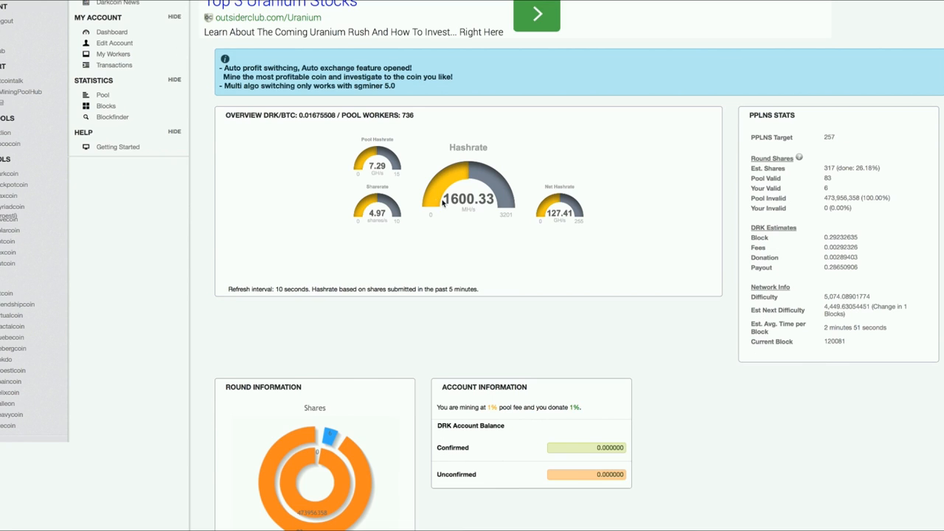
{"action": "mouse_move", "coordinate": [484, 192]}
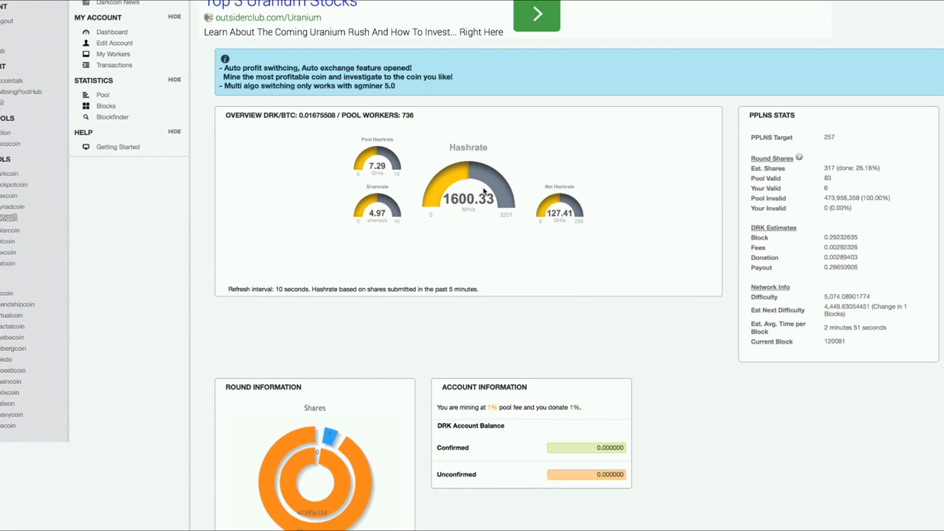
{"action": "mouse_move", "coordinate": [425, 179]}
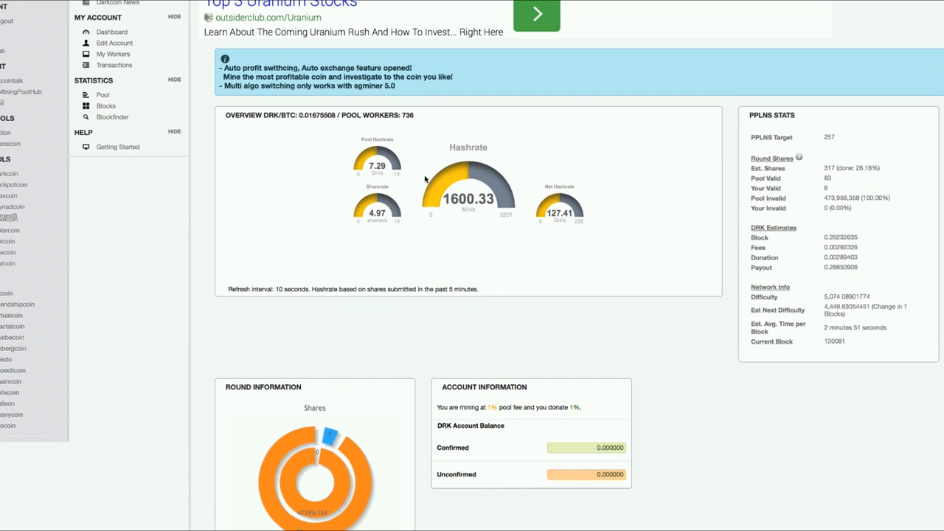
{"action": "mouse_move", "coordinate": [295, 12]}
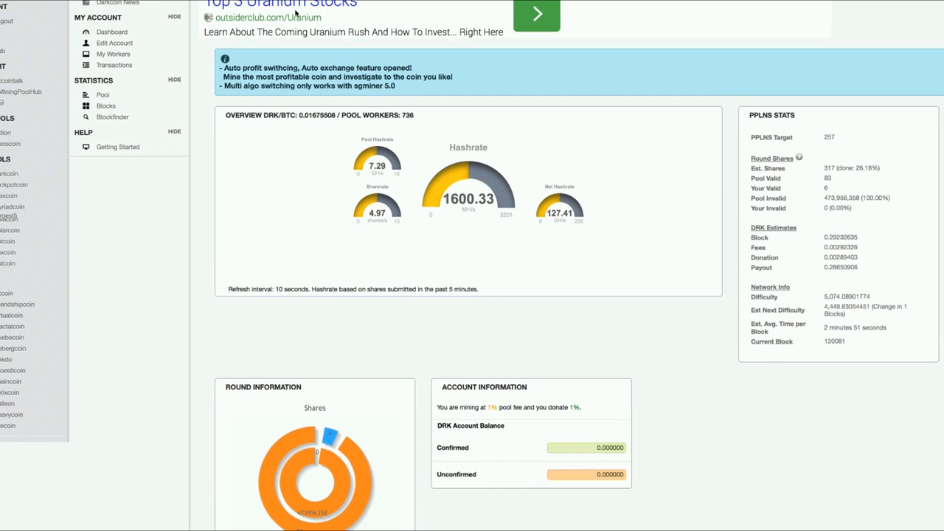
{"action": "scroll", "scroll_direction": "down", "scroll_amount": 3}
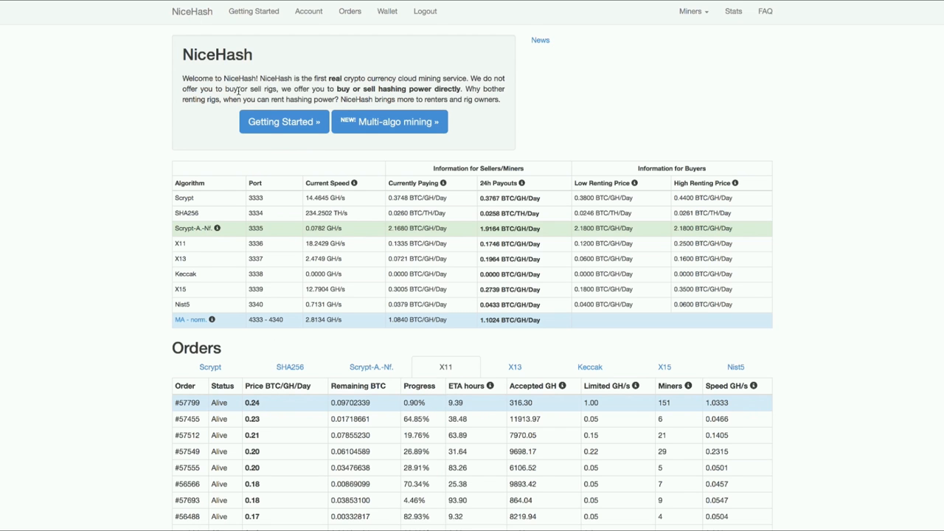
Scroll to the public X11 orders table with order #57799 on top at 0.24 BTC/GH/Day
{"action": "scroll", "scroll_direction": "down", "scroll_amount": 3}
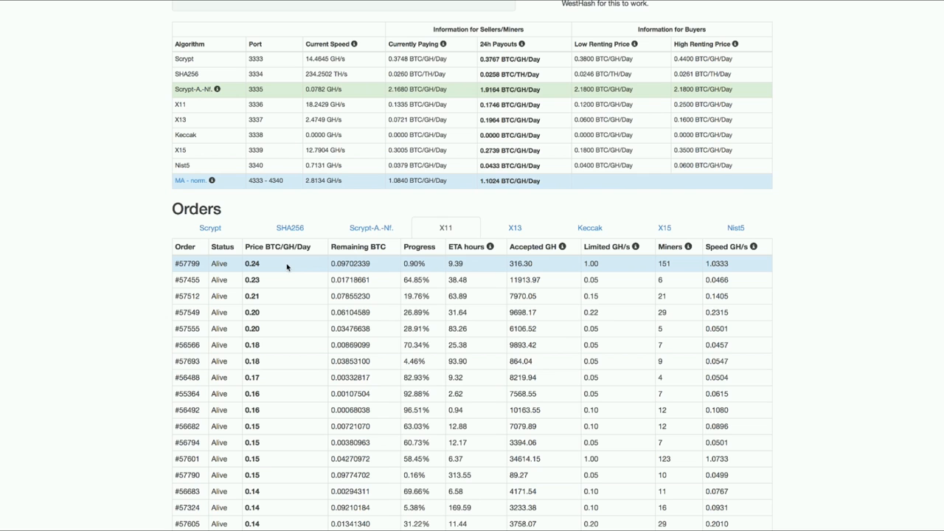
{"action": "mouse_move", "coordinate": [264, 269]}
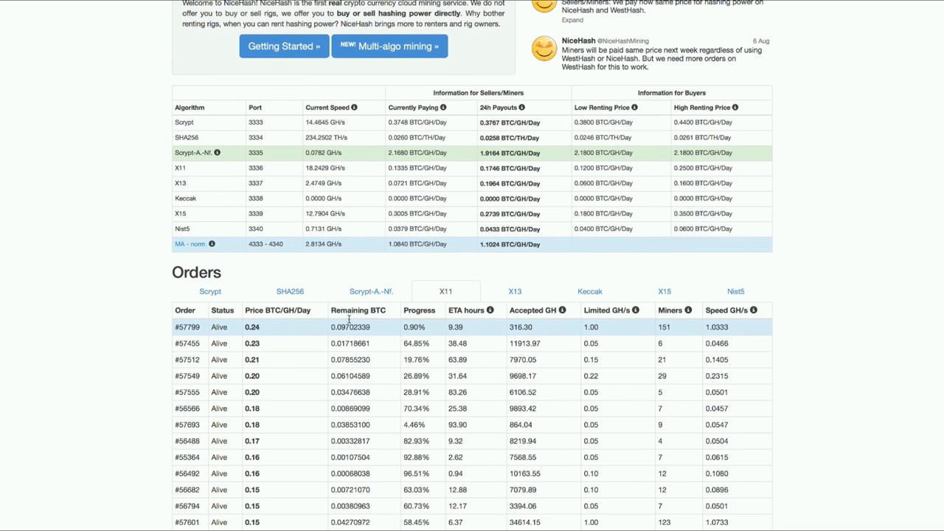
{"action": "mouse_move", "coordinate": [265, 343]}
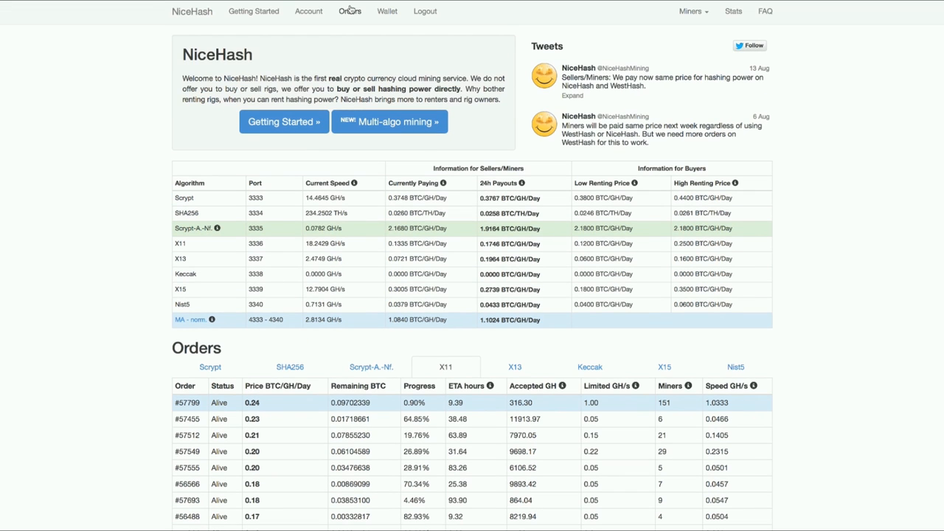
Raise order #57799's price from 0.24 to 0.3 BTC/GH/Day on the active orders page
{"action": "left_click", "coordinate": [348, 12]}
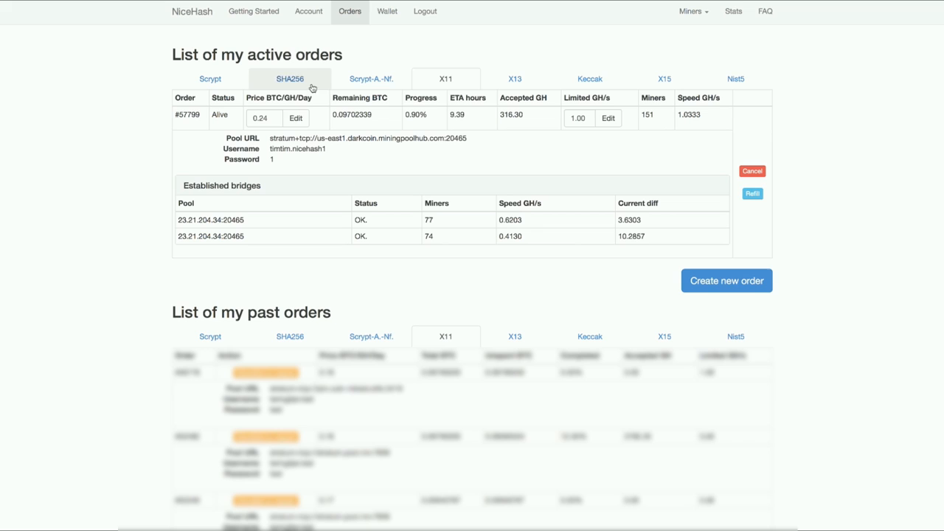
{"action": "left_click", "coordinate": [262, 118]}
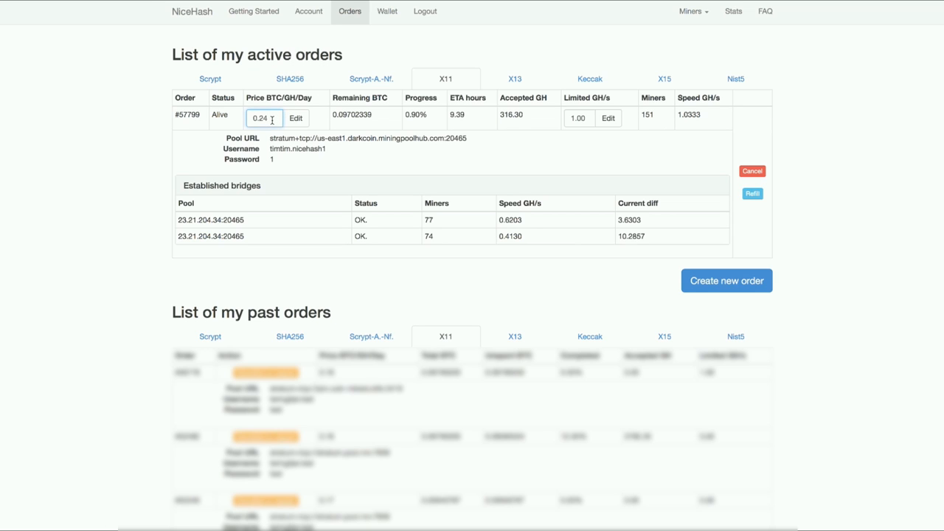
{"action": "type", "text": "0.3"}
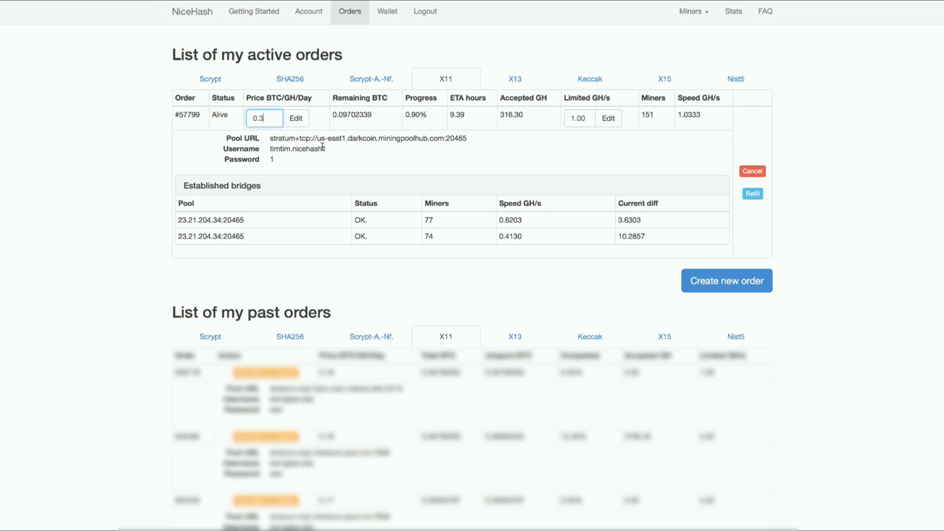
{"action": "left_click", "coordinate": [578, 118]}
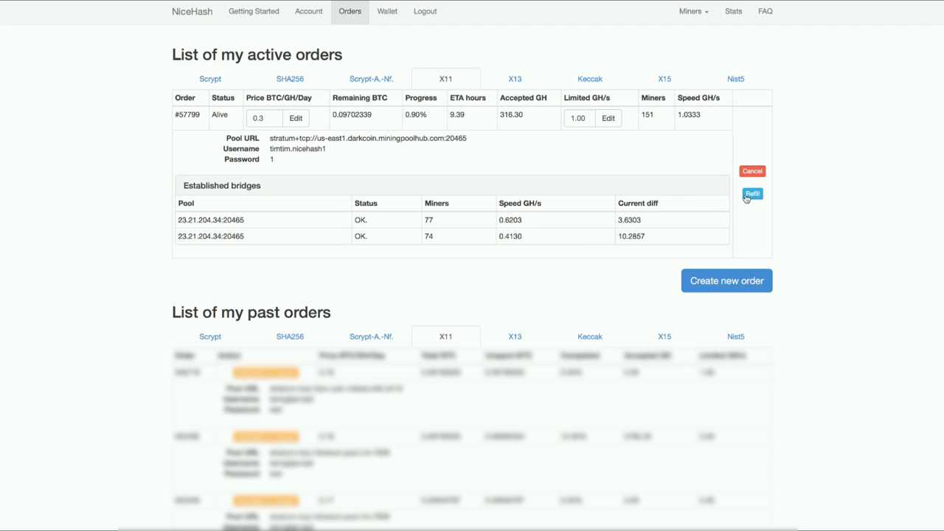
{"action": "mouse_move", "coordinate": [796, 203]}
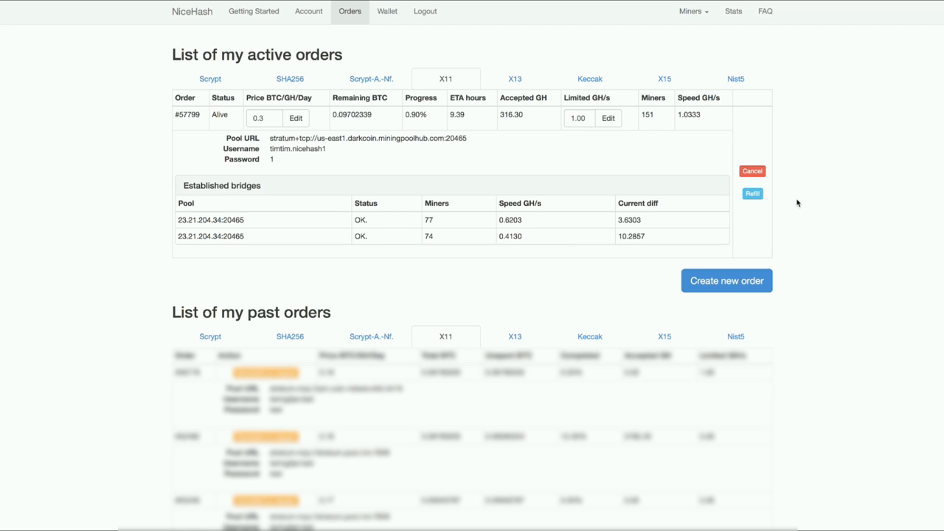
{"action": "mouse_move", "coordinate": [450, 112]}
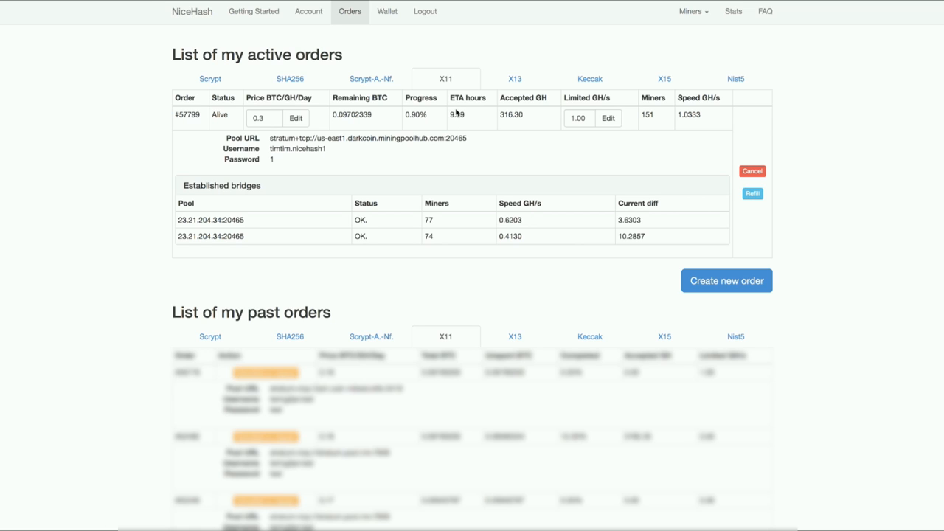
{"action": "mouse_move", "coordinate": [522, 153]}
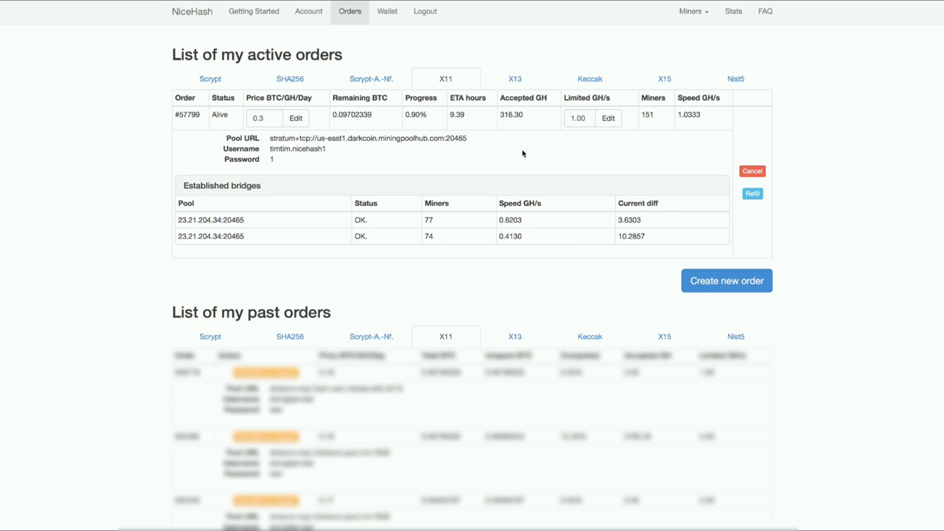
{"action": "mouse_move", "coordinate": [622, 174]}
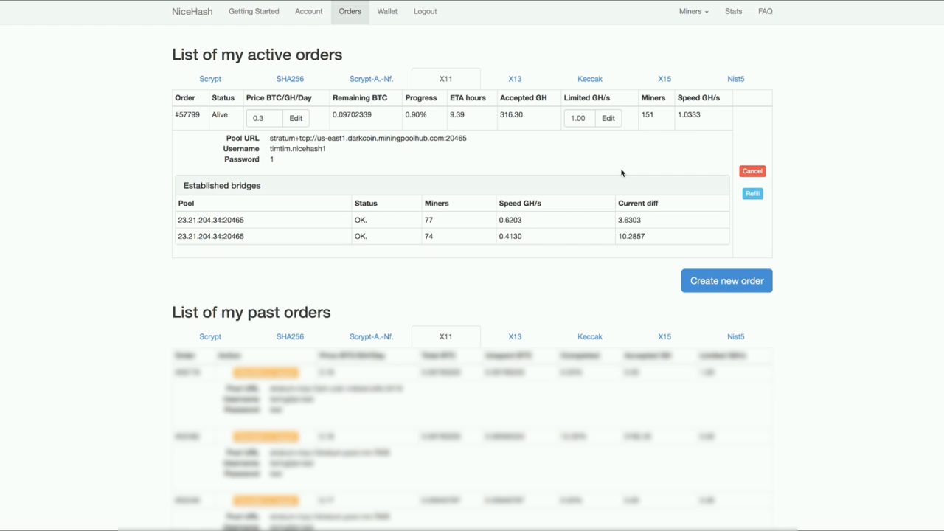
{"action": "mouse_move", "coordinate": [587, 146]}
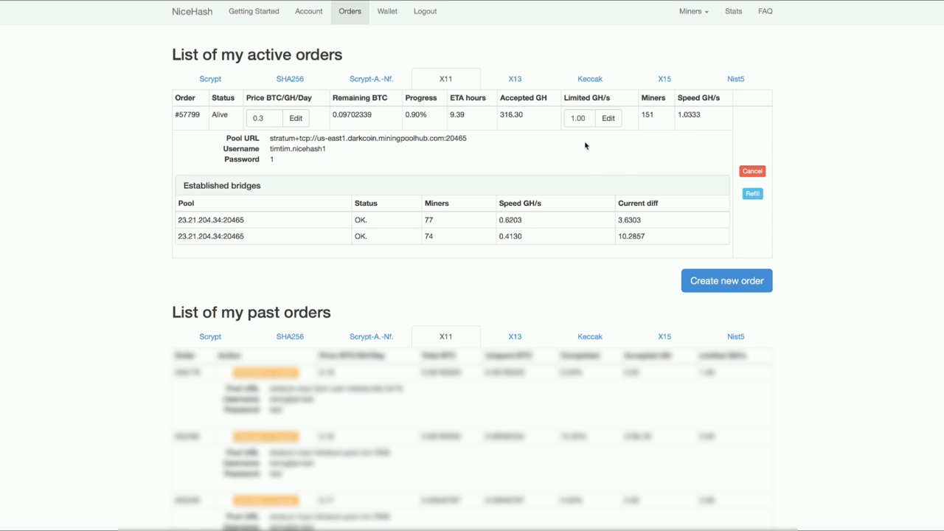
{"action": "mouse_move", "coordinate": [351, 155]}
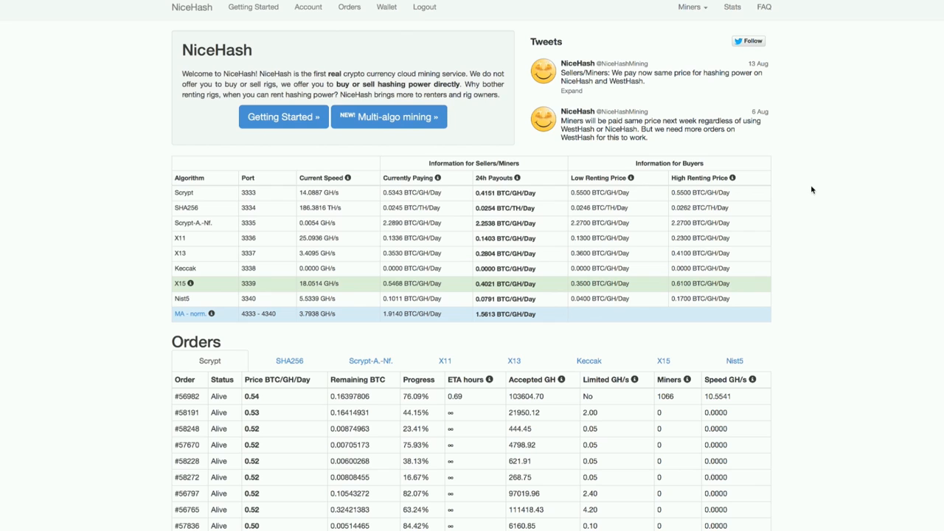
{"action": "mouse_move", "coordinate": [827, 221]}
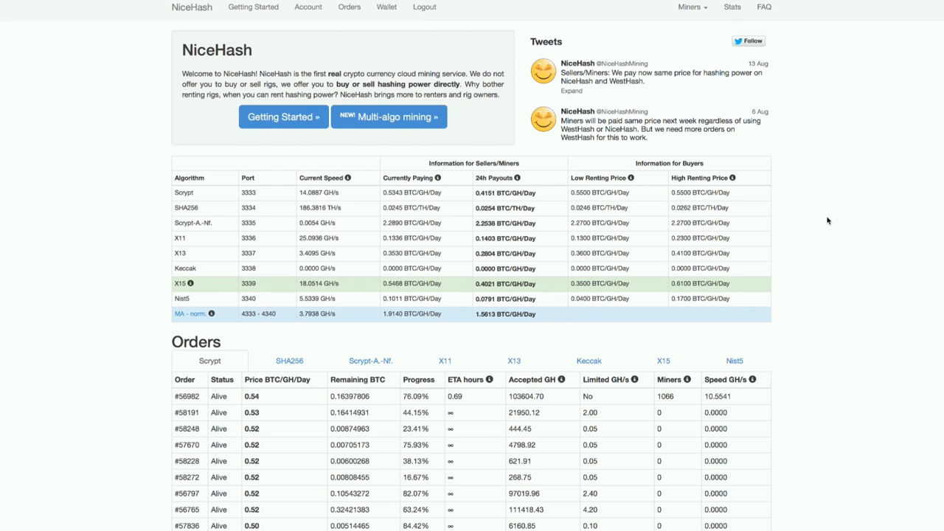
{"action": "mouse_move", "coordinate": [834, 229]}
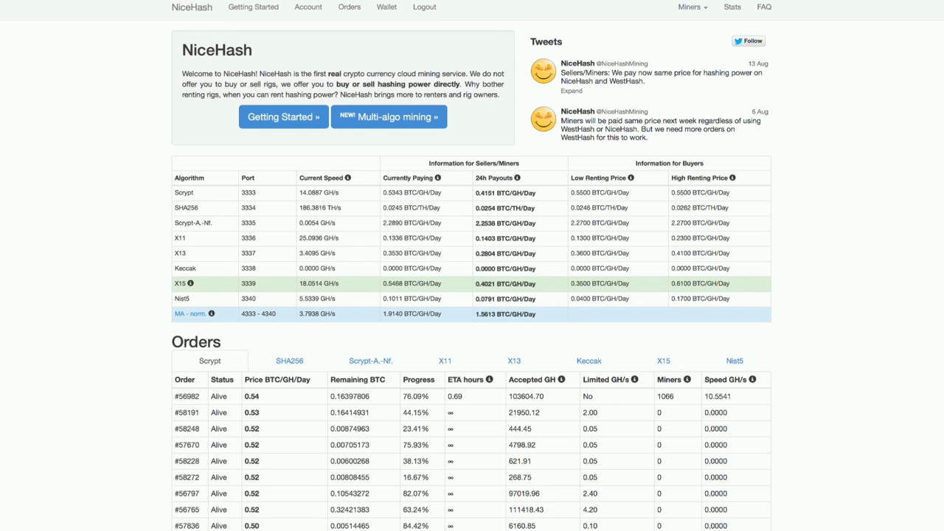
{"action": "left_click", "coordinate": [348, 6]}
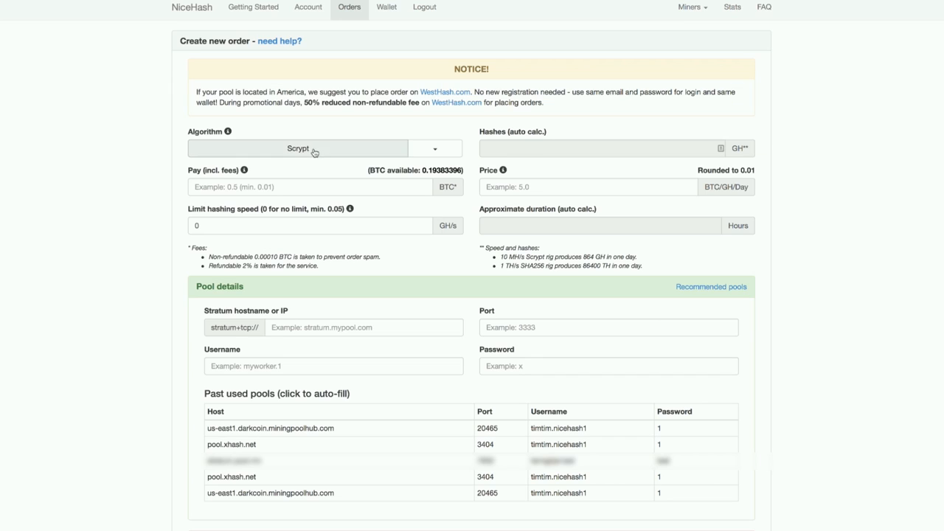
Enter 0.1 BTC pay, a 1 GH/s limit and a 0.55 BTC/GH/Day price for the Scrypt order
{"action": "type", "text": "0.1"}
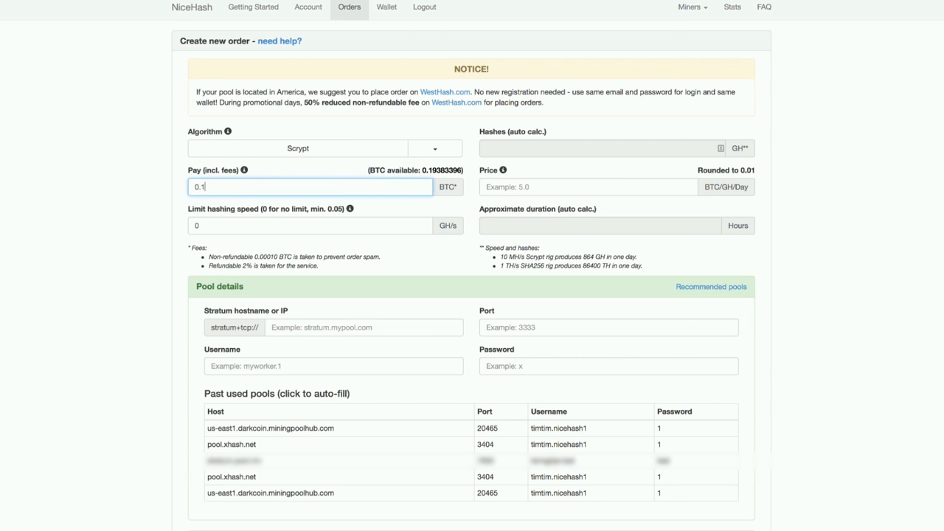
{"action": "left_click", "coordinate": [310, 224]}
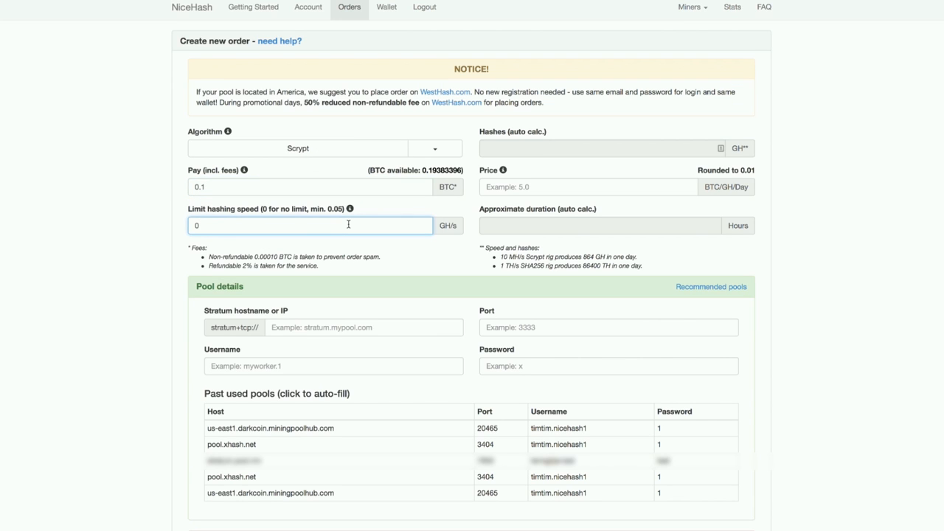
{"action": "type", "text": "1"}
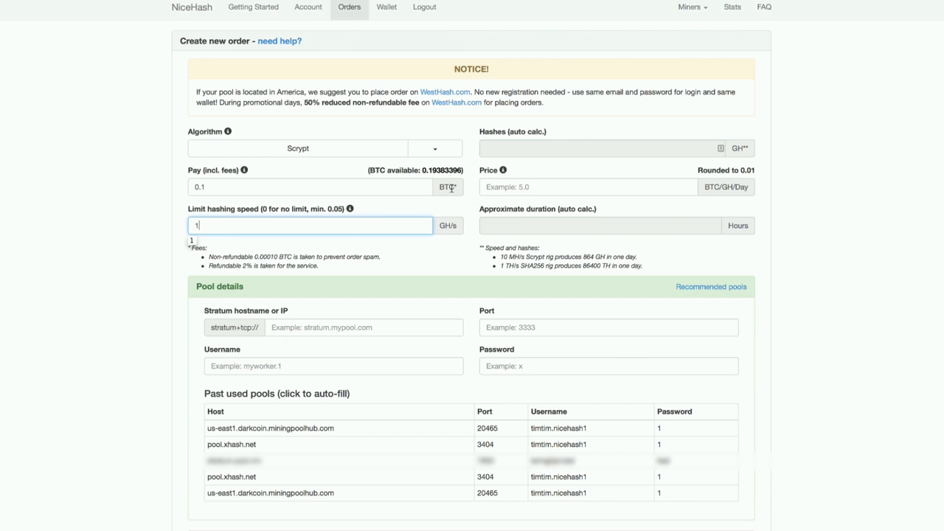
{"action": "left_click", "coordinate": [587, 186]}
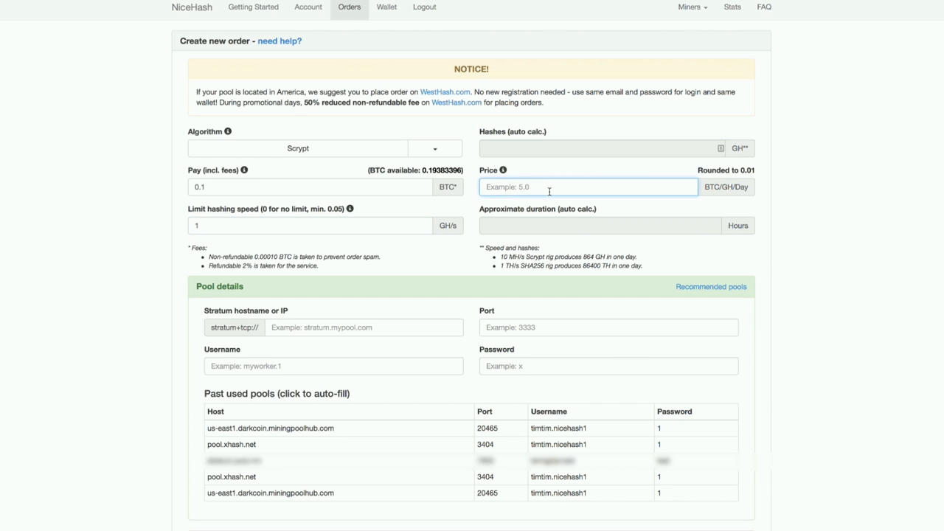
{"action": "type", "text": "0.5"}
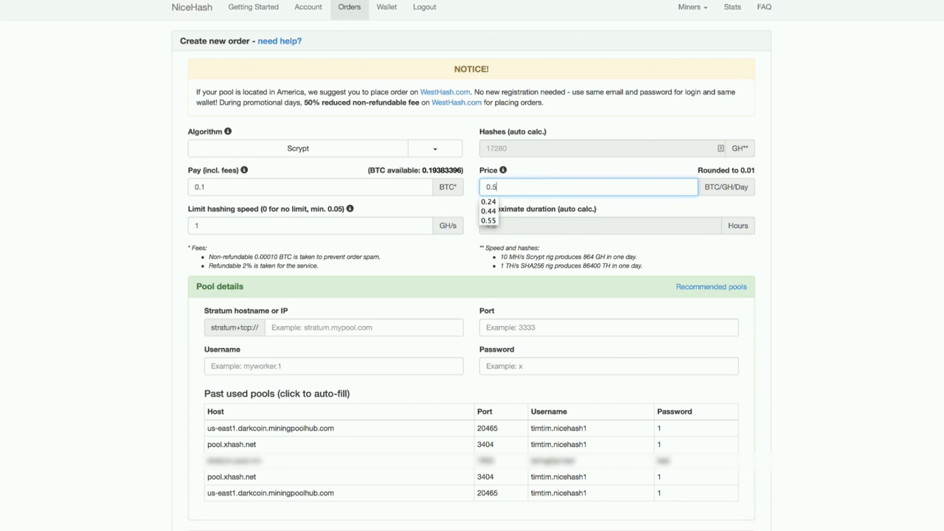
{"action": "left_click", "coordinate": [488, 221]}
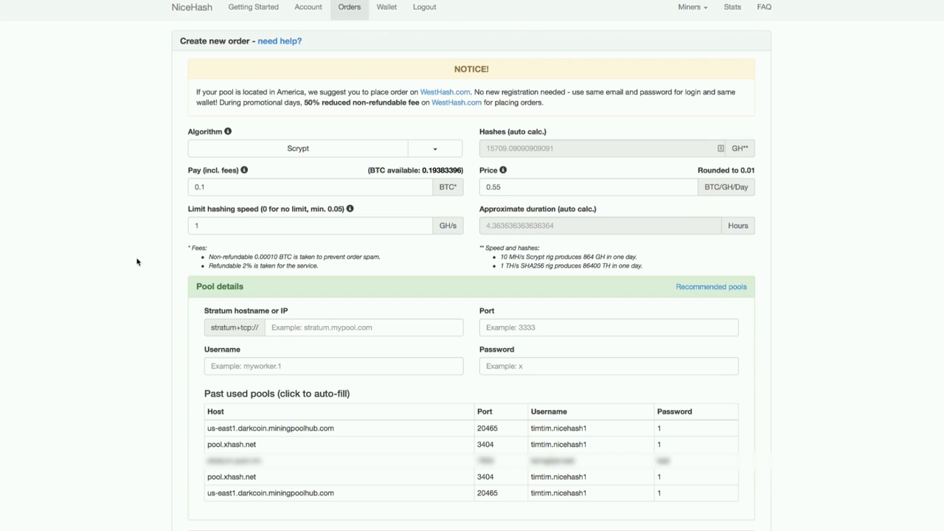
{"action": "mouse_move", "coordinate": [120, 298]}
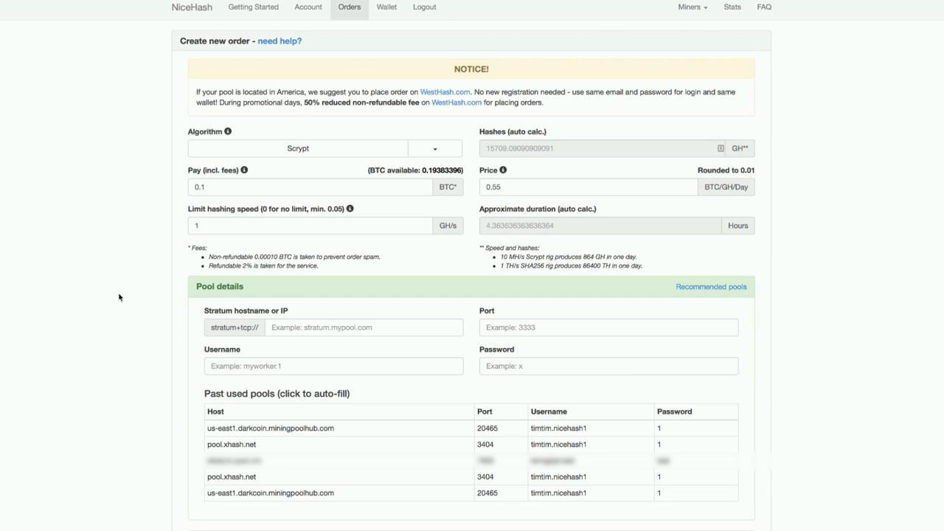
{"action": "mouse_move", "coordinate": [151, 445]}
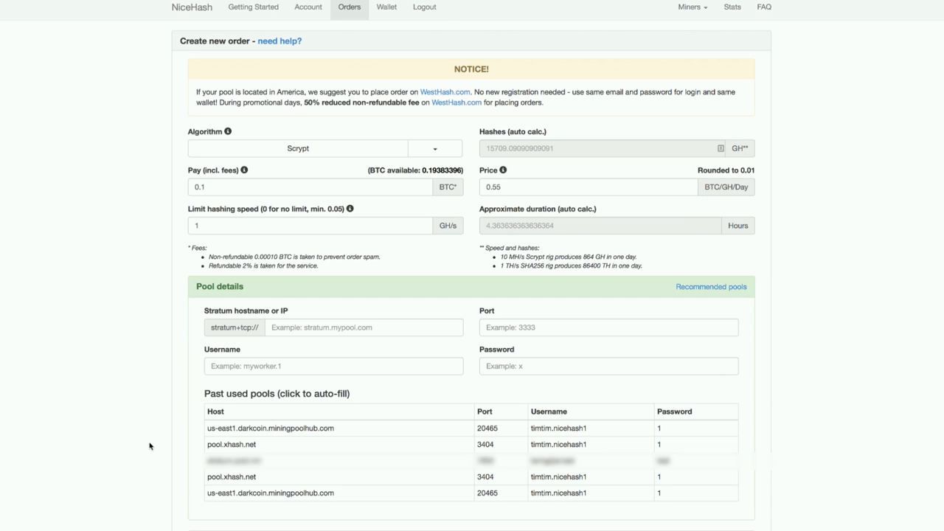
{"action": "mouse_move", "coordinate": [130, 377]}
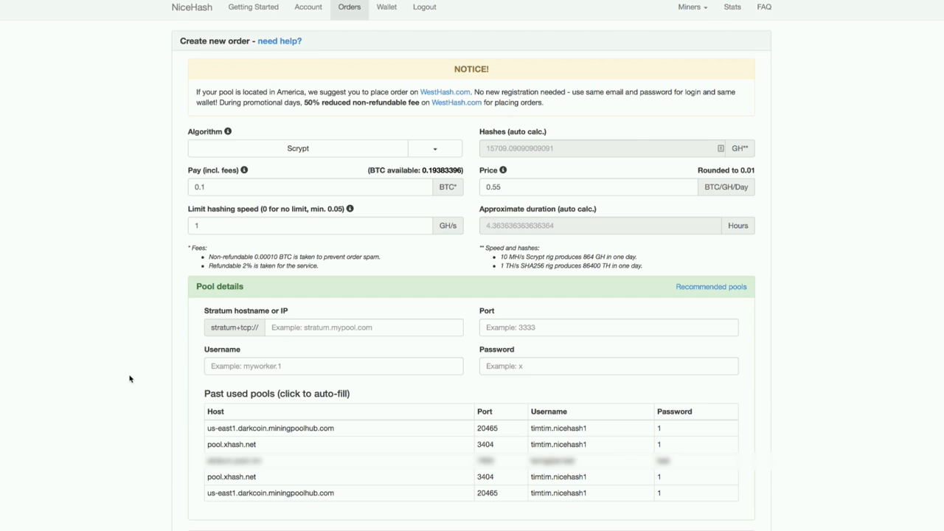
Auto-fill the pool.xhash.net port 3404 pool from past pools and submit Scrypt order #58310
{"action": "left_click", "coordinate": [230, 444]}
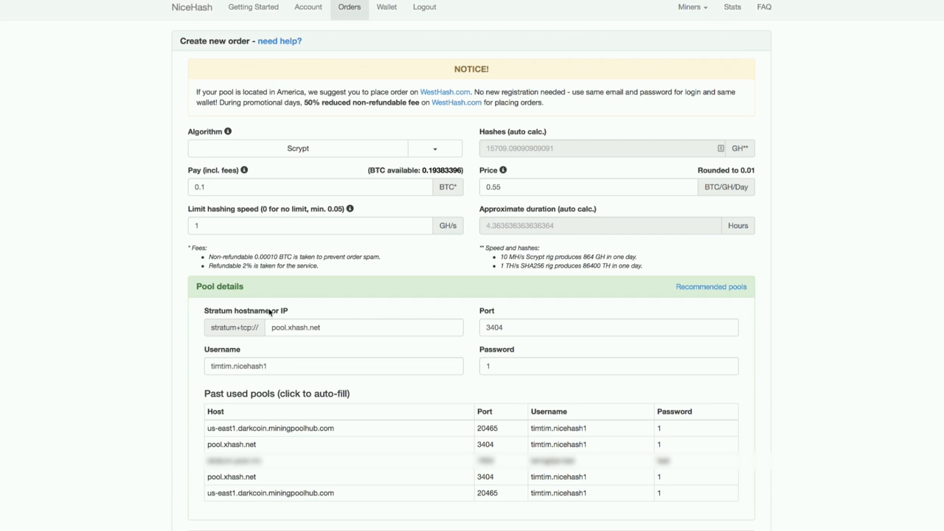
{"action": "scroll", "scroll_direction": "down", "scroll_amount": 3}
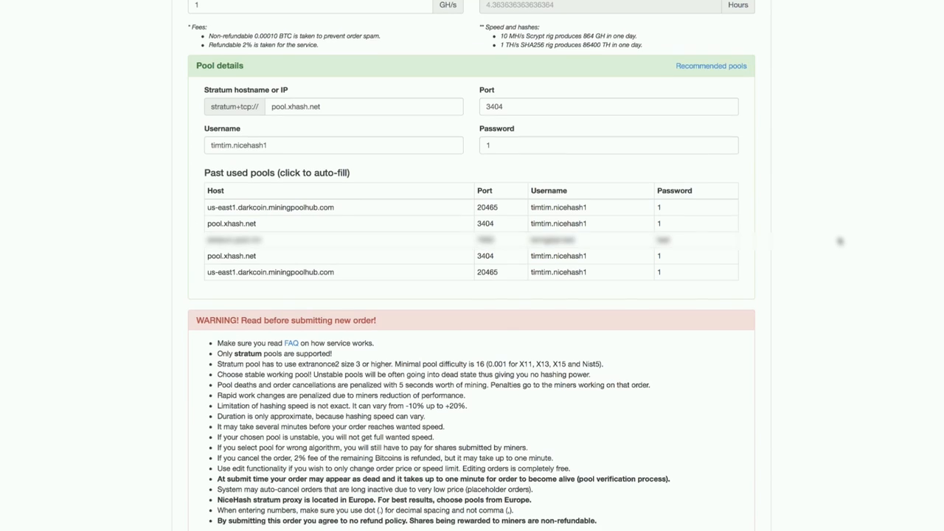
{"action": "scroll", "scroll_direction": "down", "scroll_amount": 3}
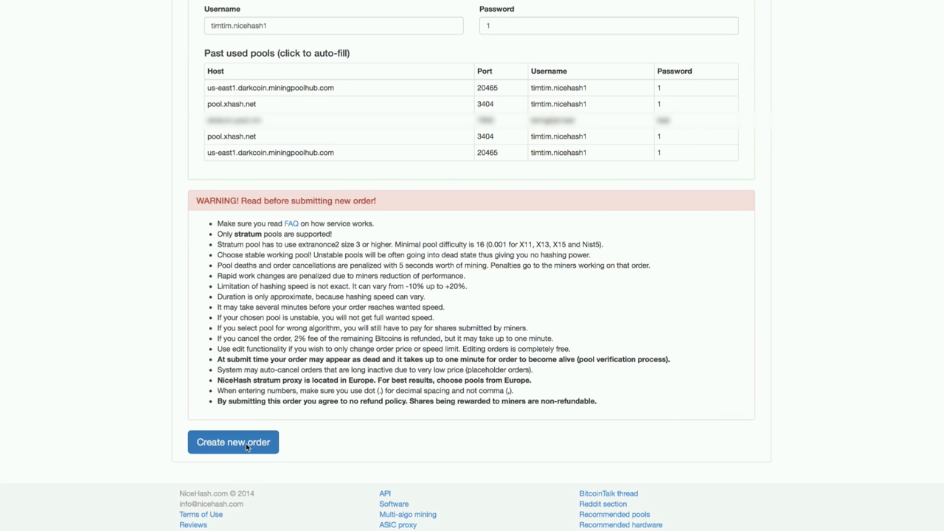
{"action": "left_click", "coordinate": [233, 442]}
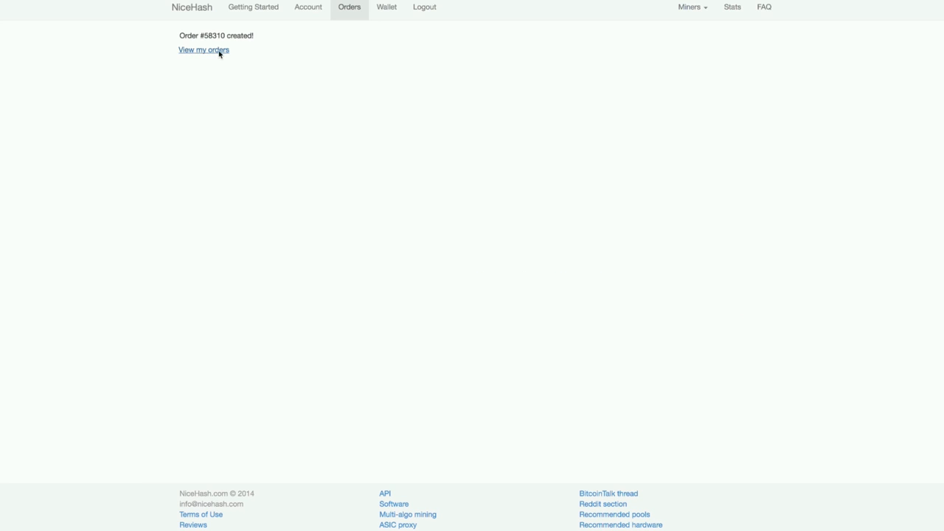
Show my active orders with Scrypt order #58310 alive on pool.xhash.net:3404
{"action": "left_click", "coordinate": [204, 50]}
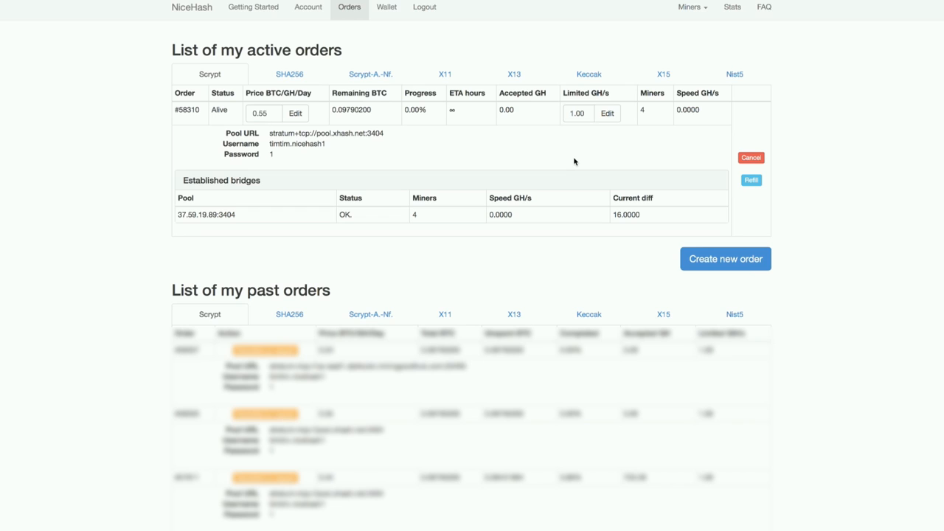
{"action": "mouse_move", "coordinate": [679, 109]}
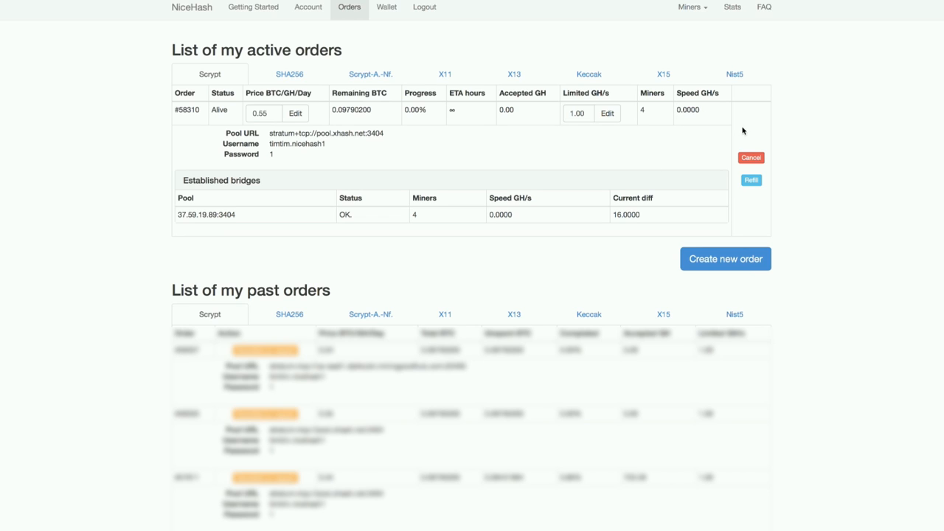
{"action": "mouse_move", "coordinate": [466, 177]}
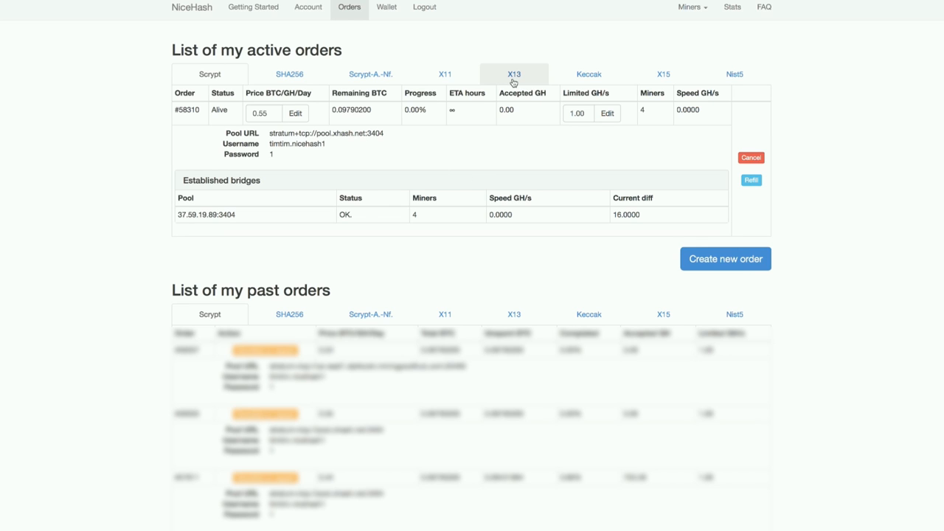
Check the X11 and Scrypt active orders are both alive, then return to the home page
{"action": "left_click", "coordinate": [446, 74]}
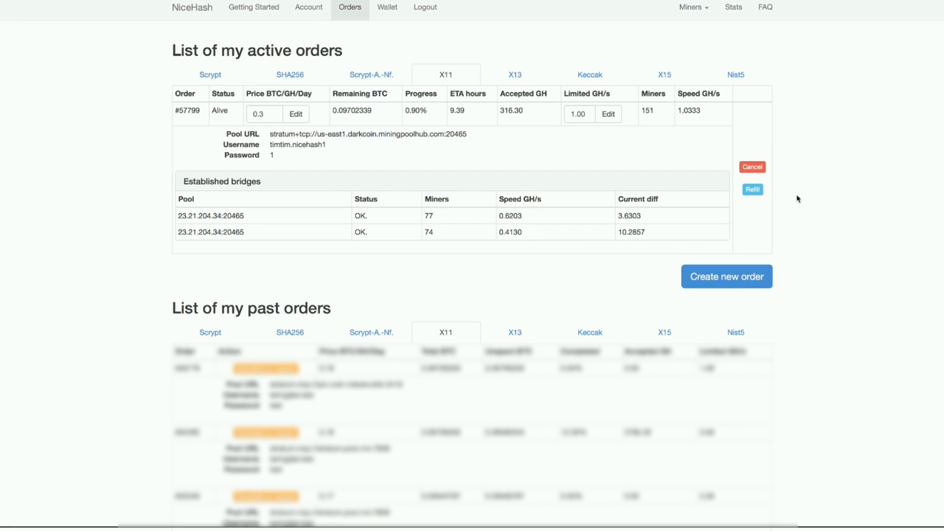
{"action": "mouse_move", "coordinate": [451, 107]}
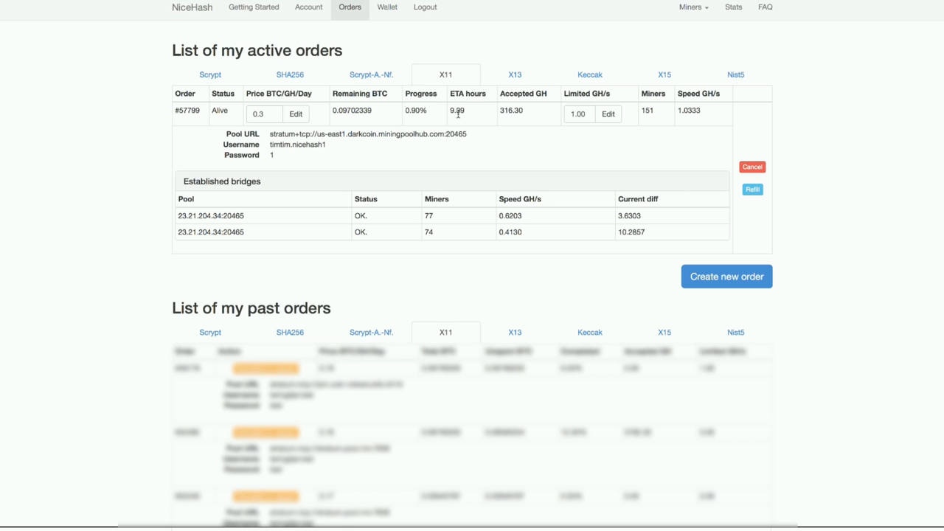
{"action": "left_click", "coordinate": [209, 74]}
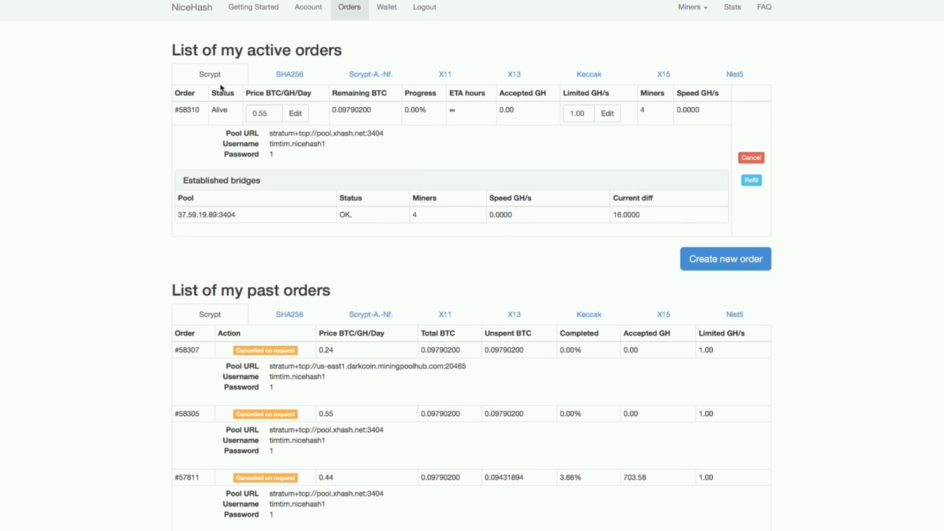
{"action": "mouse_move", "coordinate": [464, 159]}
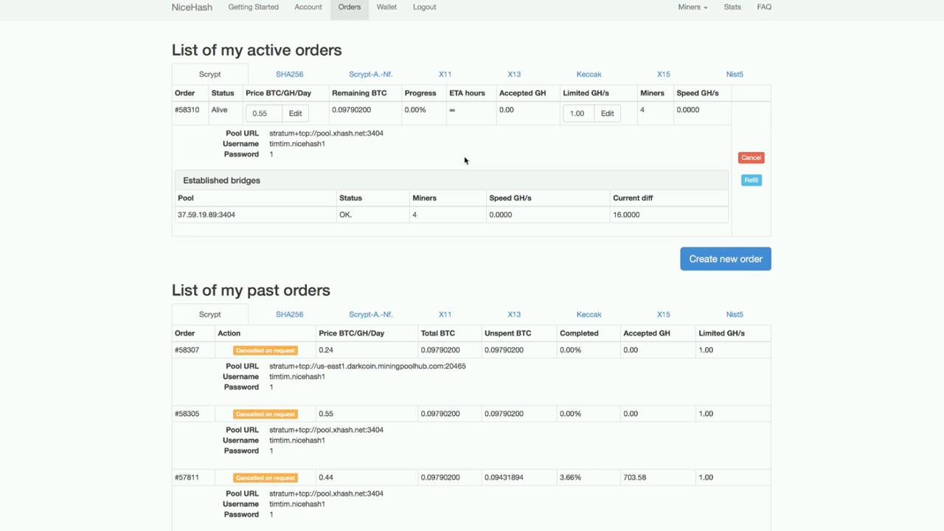
{"action": "mouse_move", "coordinate": [512, 165]}
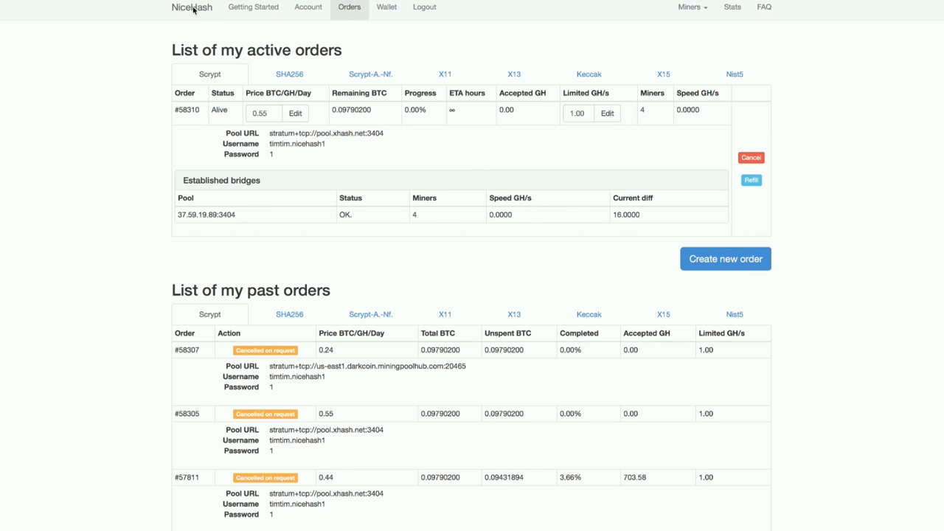
{"action": "left_click", "coordinate": [191, 7]}
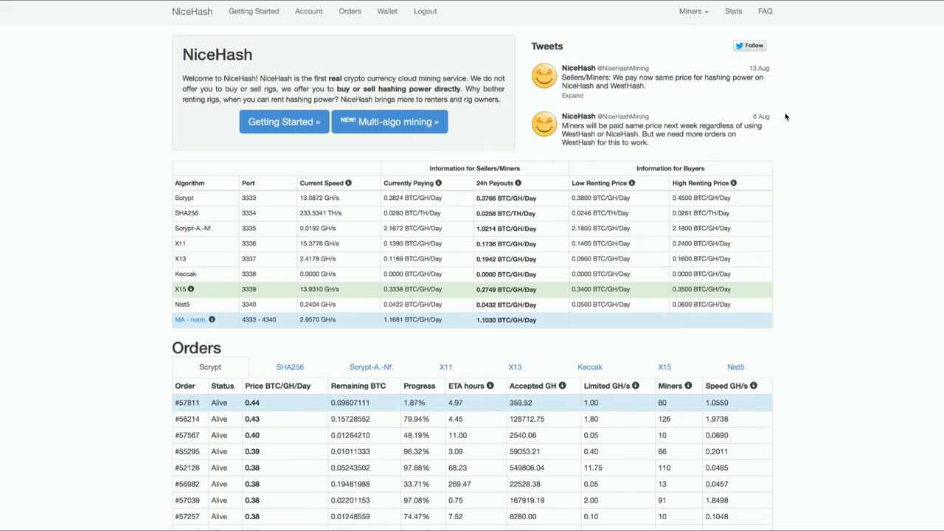